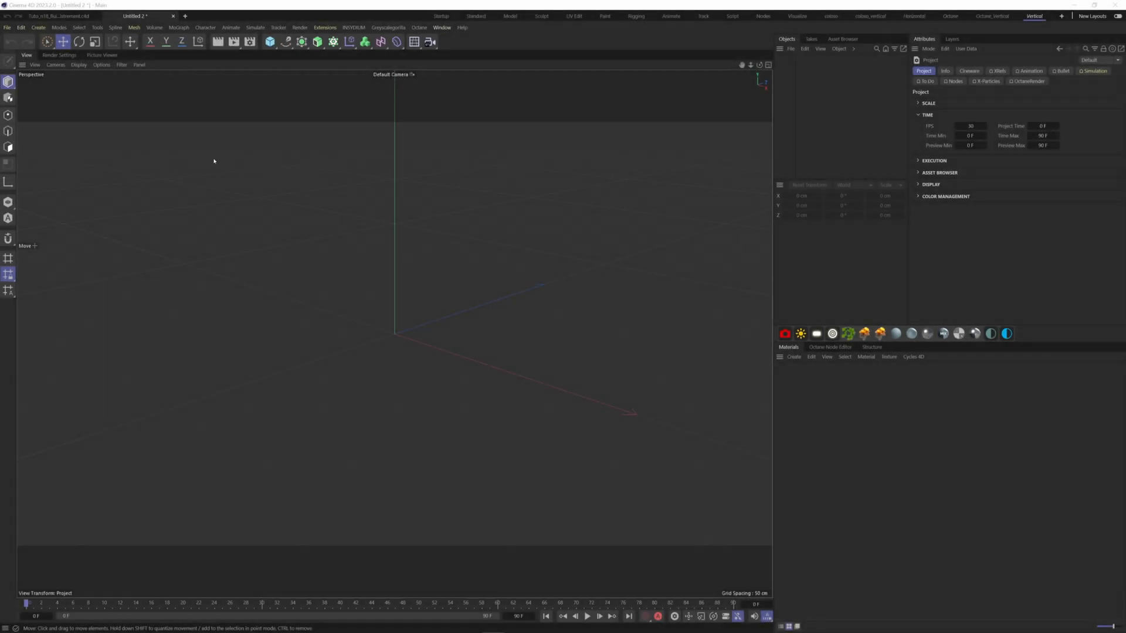
Step: Add a cube as the 200 cm ground slab and an X-Particles emitter system
click(269, 41)
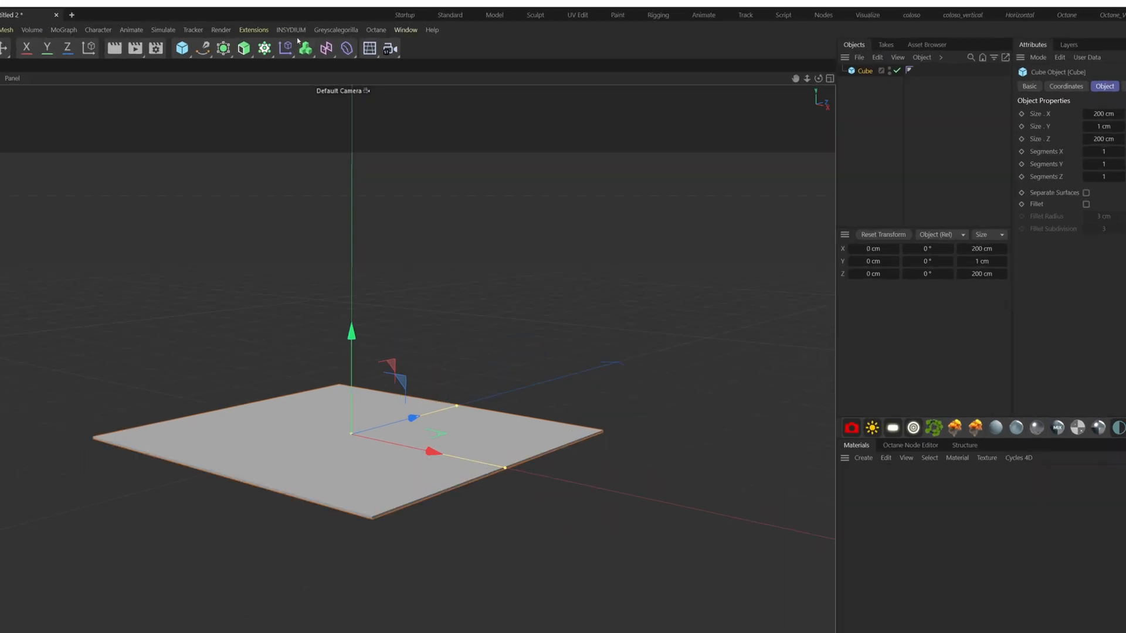
click(290, 30)
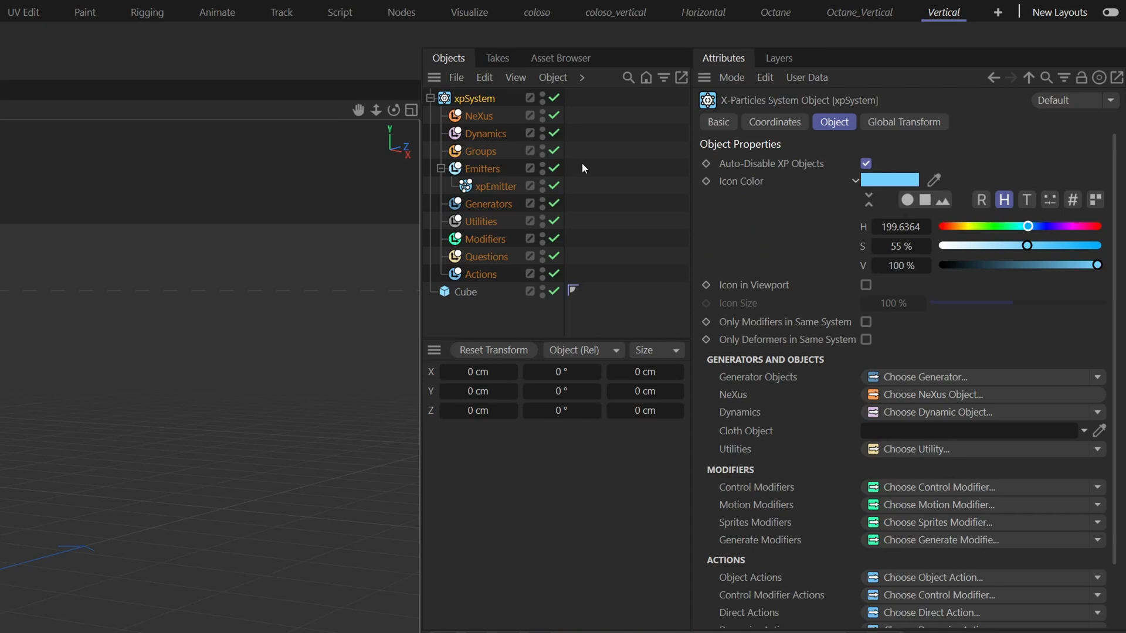
Step: Set the emitter shape to Ellipse, raise it about 90 cm and rotate it -90° downward
click(495, 186)
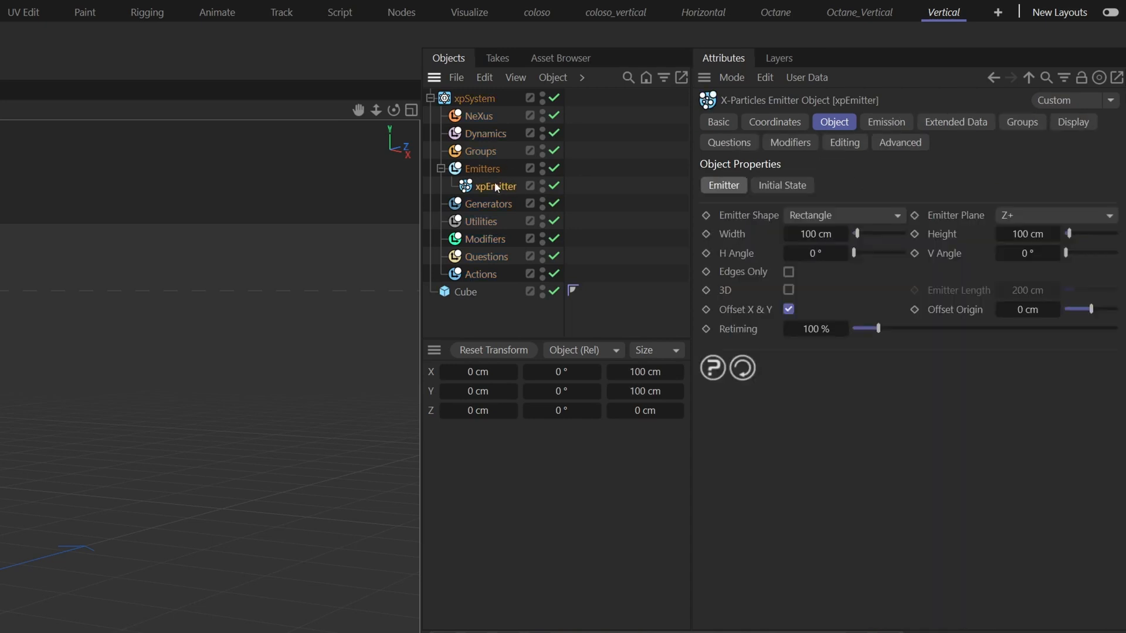
mouse_move(850, 222)
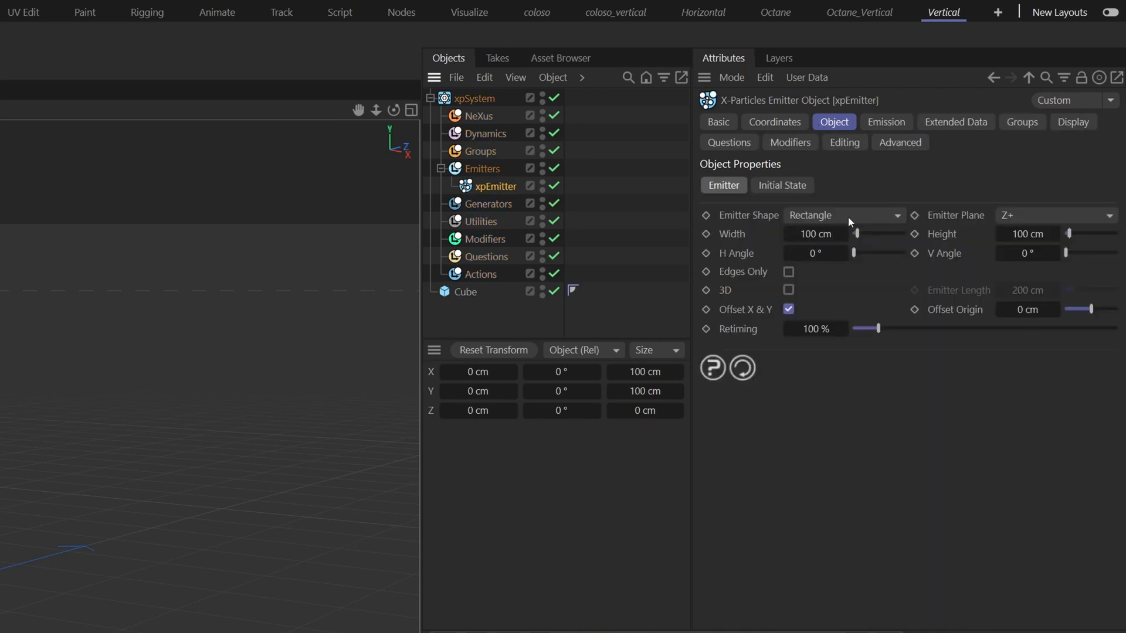
click(844, 215)
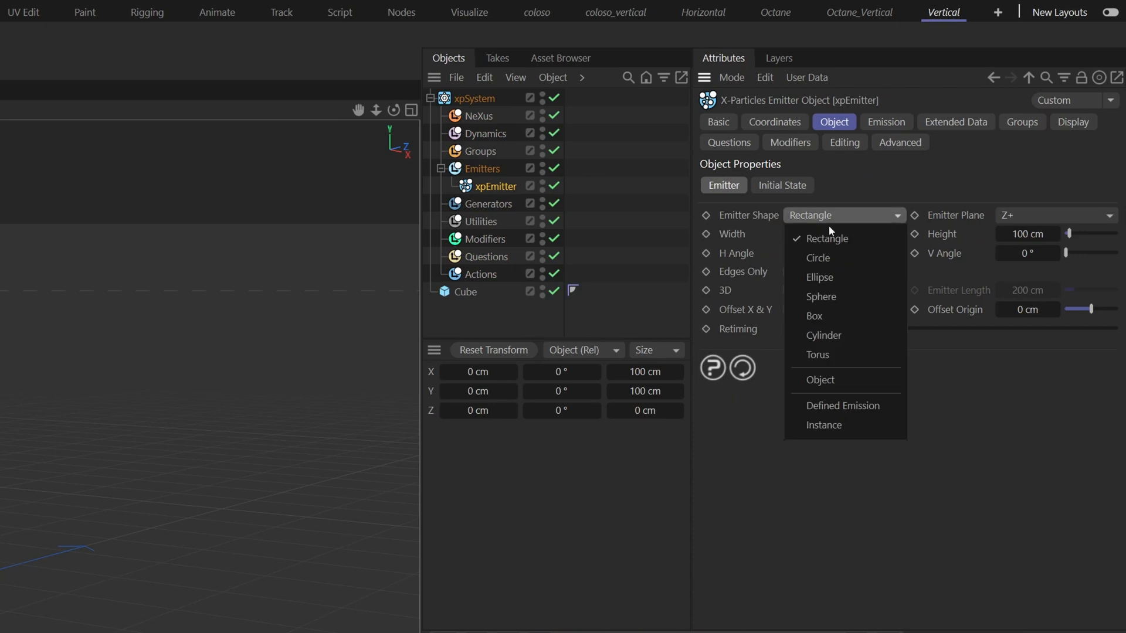
click(819, 278)
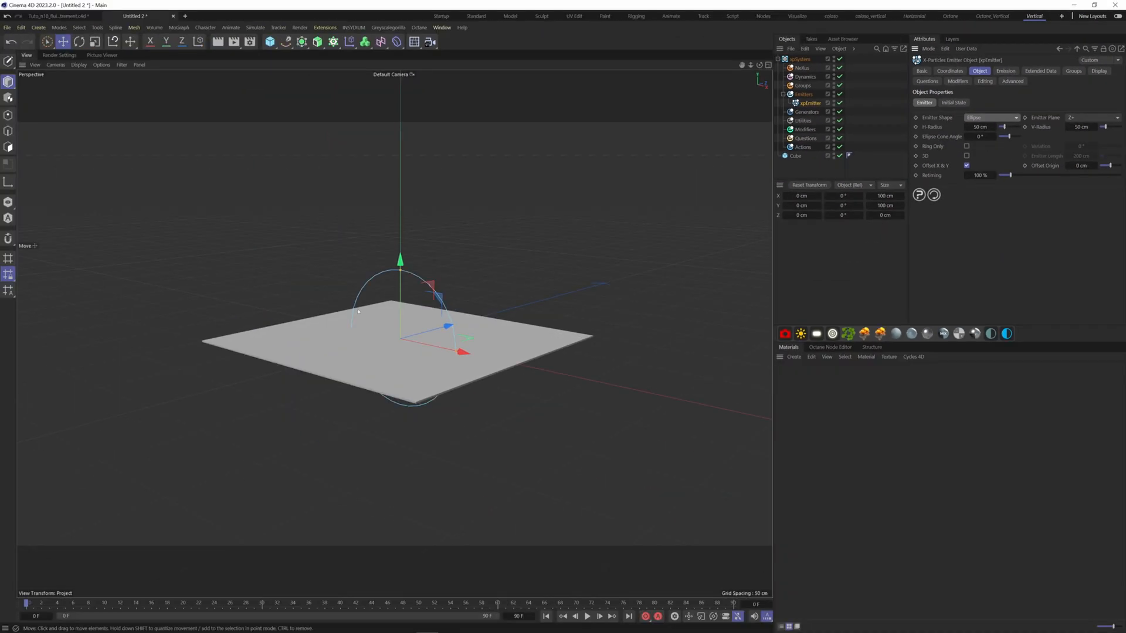
click(79, 41)
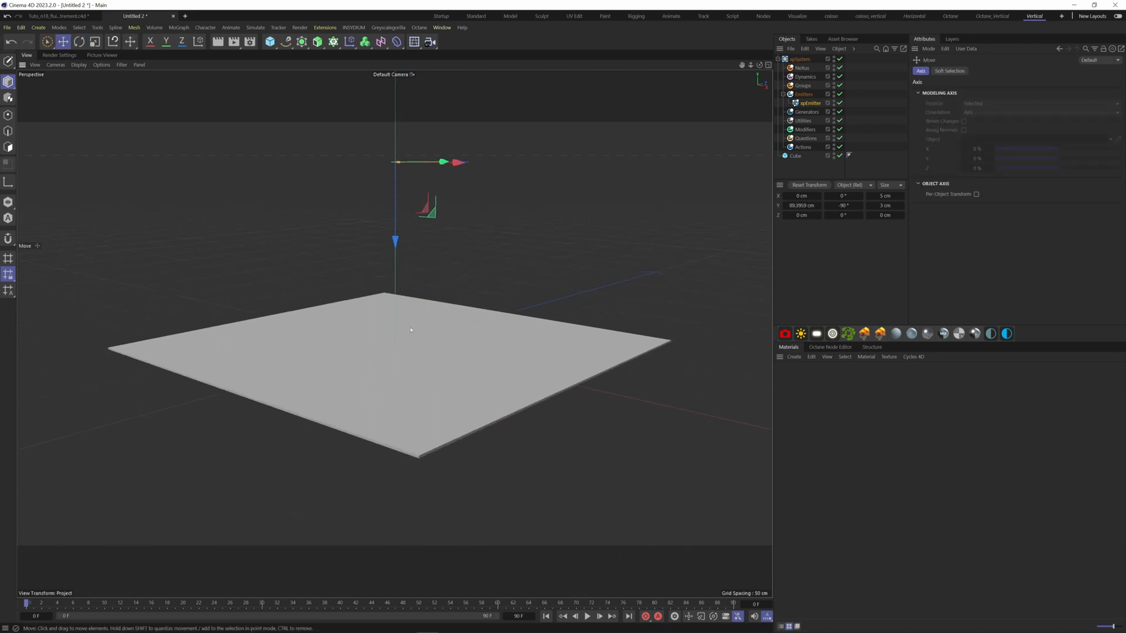
drag(409, 329, 416, 393)
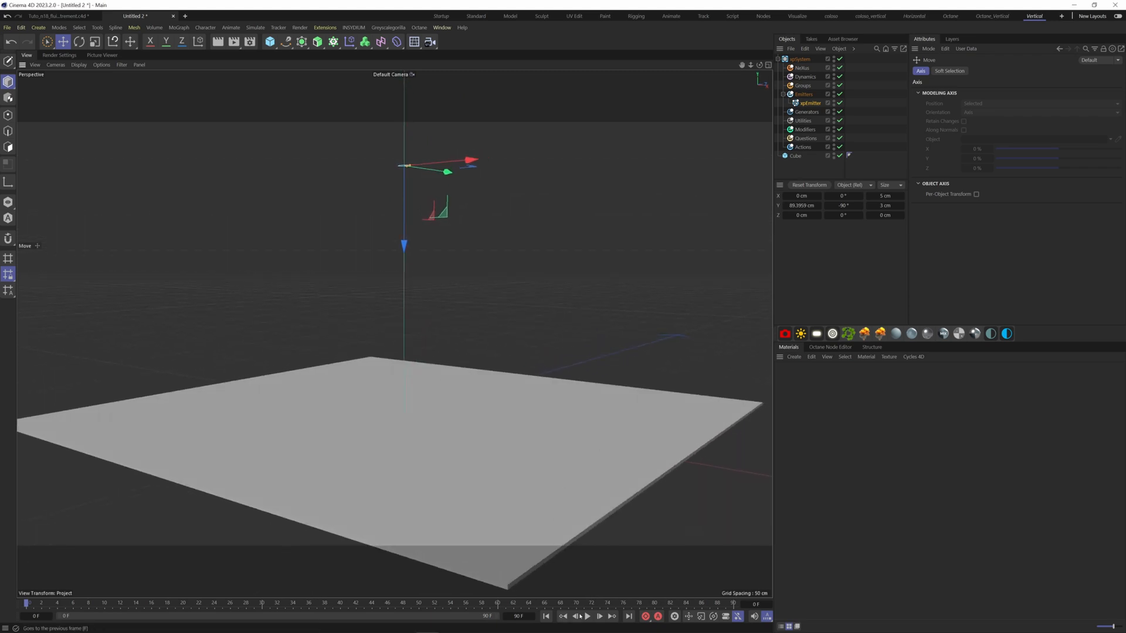
Step: Preview the particles, then set the emitter ellipse radii to 2.5 cm by 1.5 cm
click(586, 616)
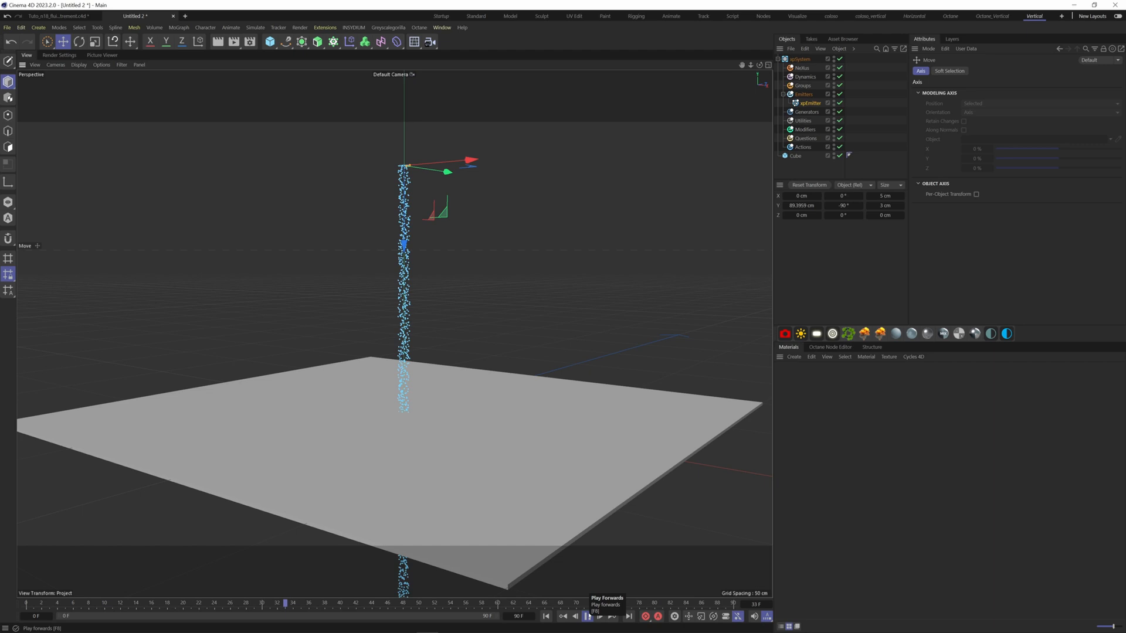
click(587, 616)
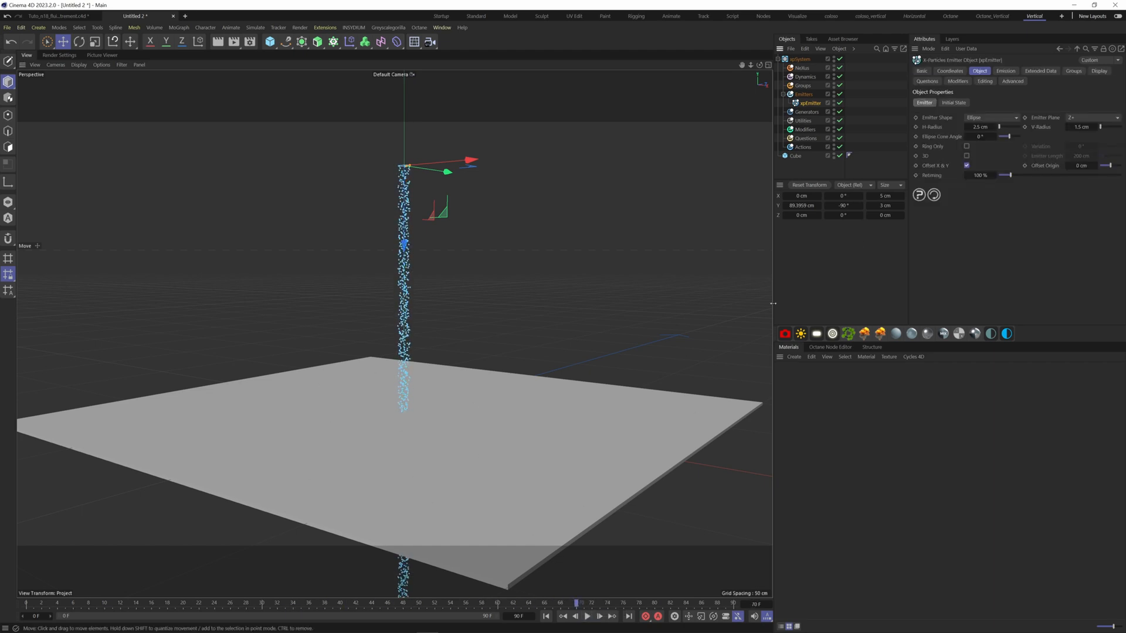
click(795, 156)
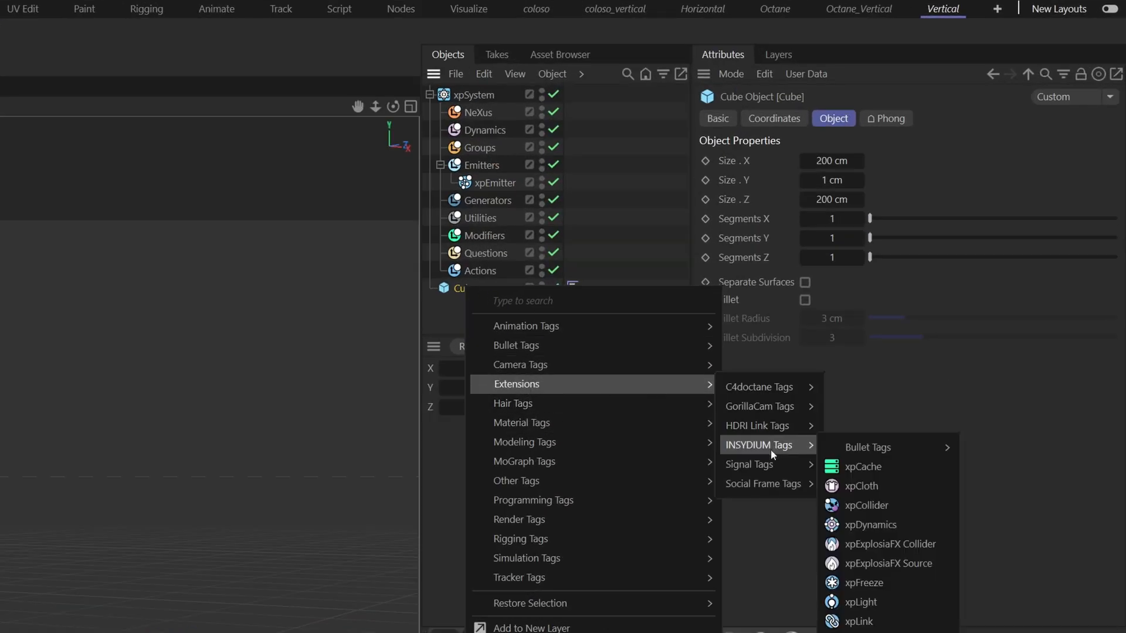
Step: Tag the slab as an xpCollider with 30% bounce and 60% friction, then replay
click(866, 505)
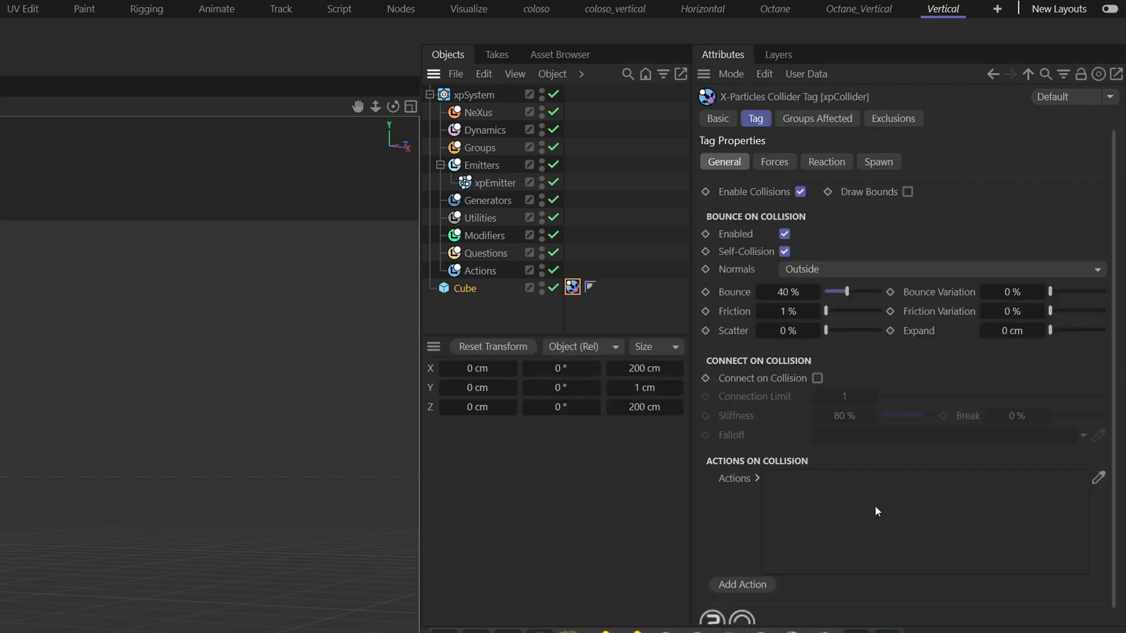
mouse_move(763, 287)
text(30)
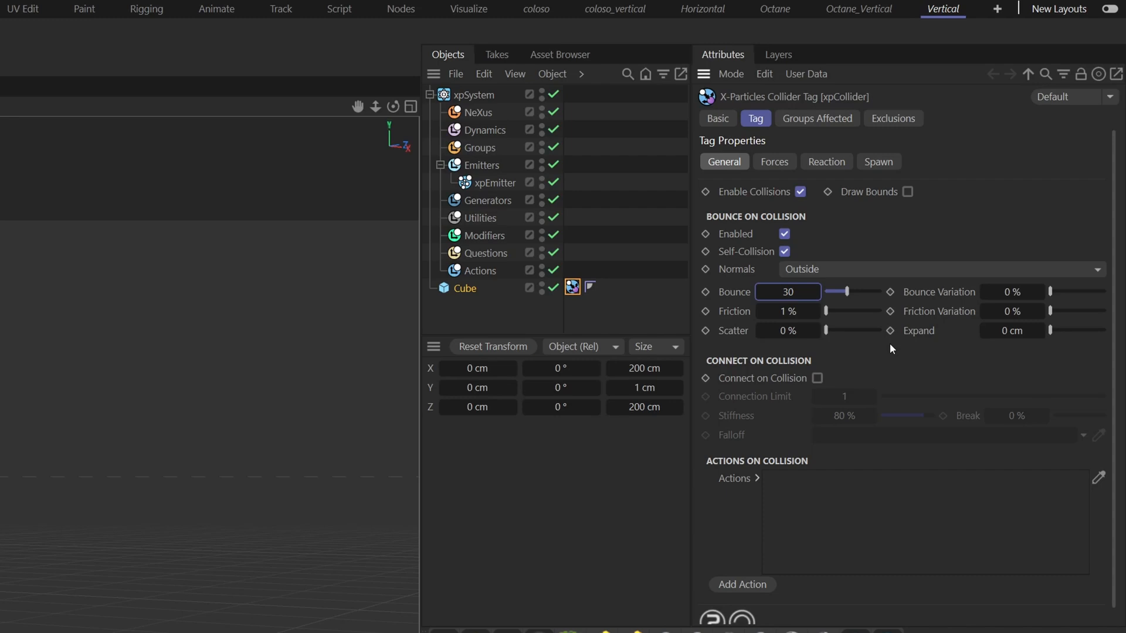
text(60)
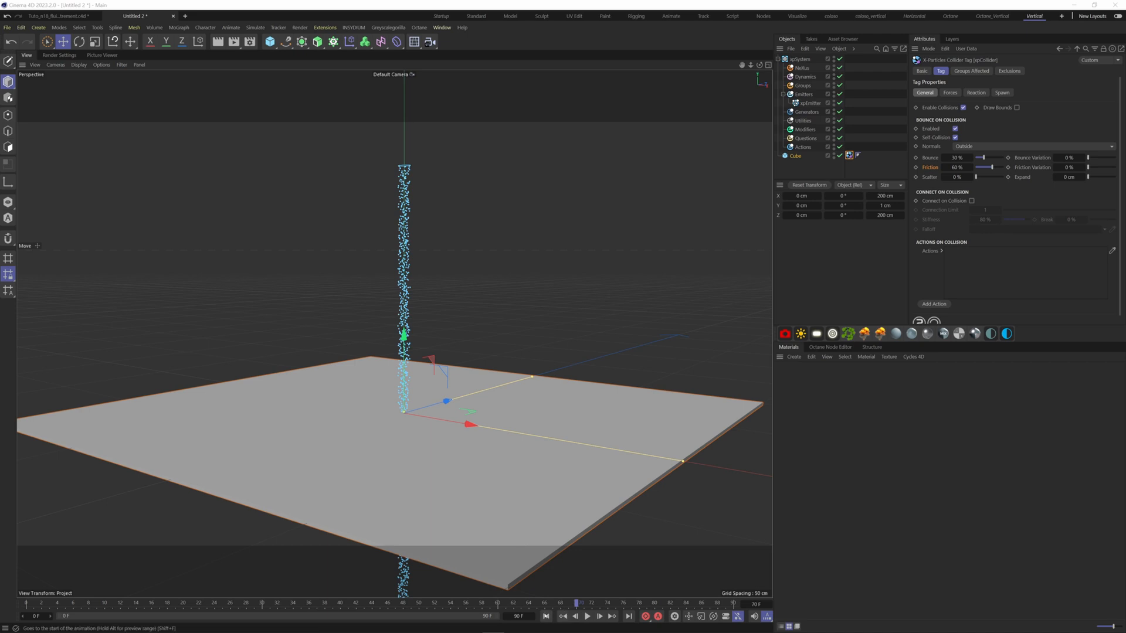
click(587, 616)
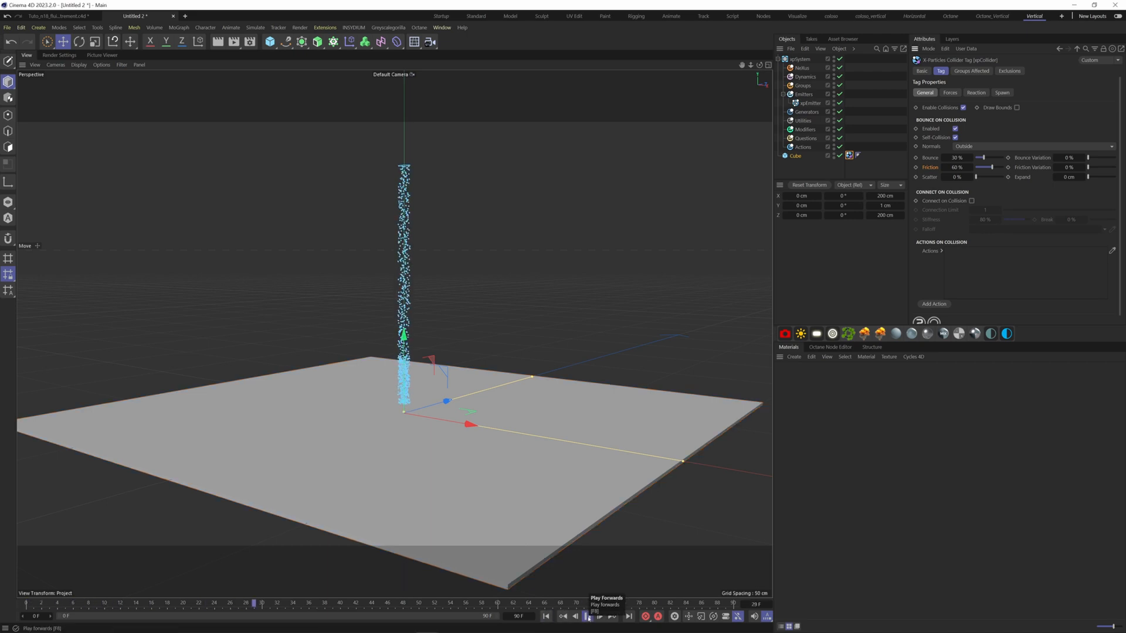
click(586, 616)
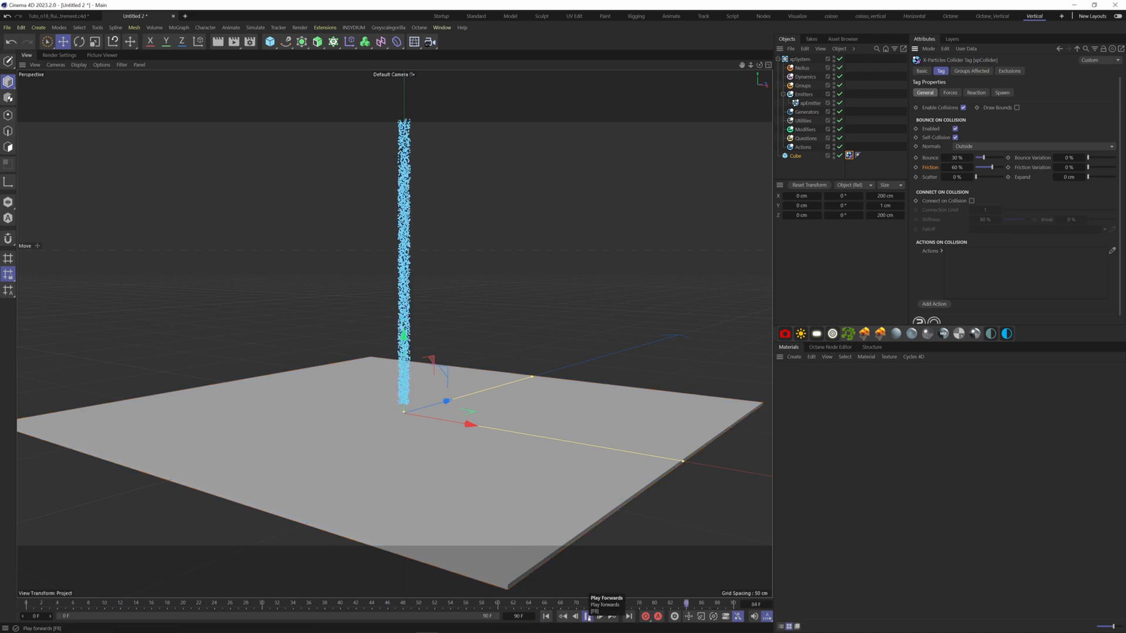
click(587, 616)
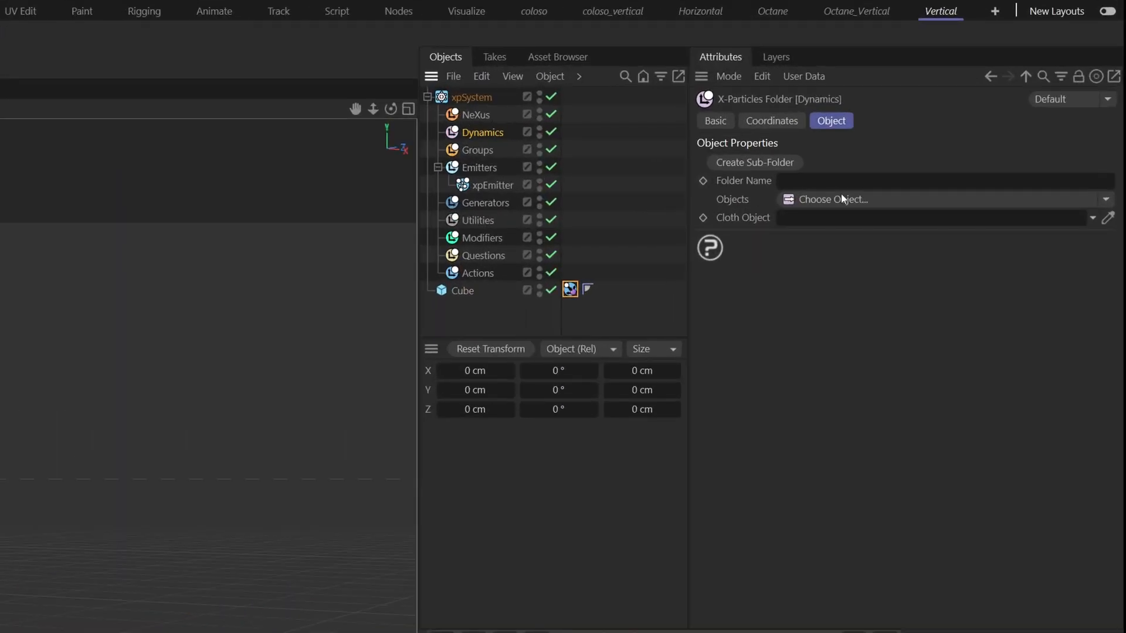
Step: Add an xpFluidFX solver to Dynamics and play the splashing liquid preview
click(1104, 199)
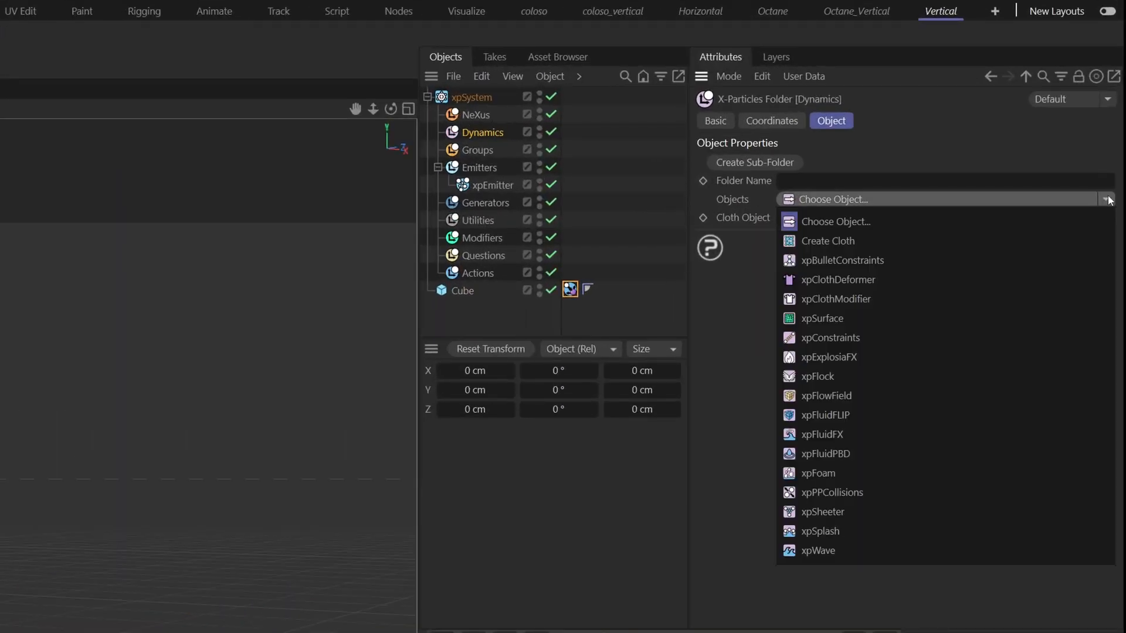
mouse_move(820, 434)
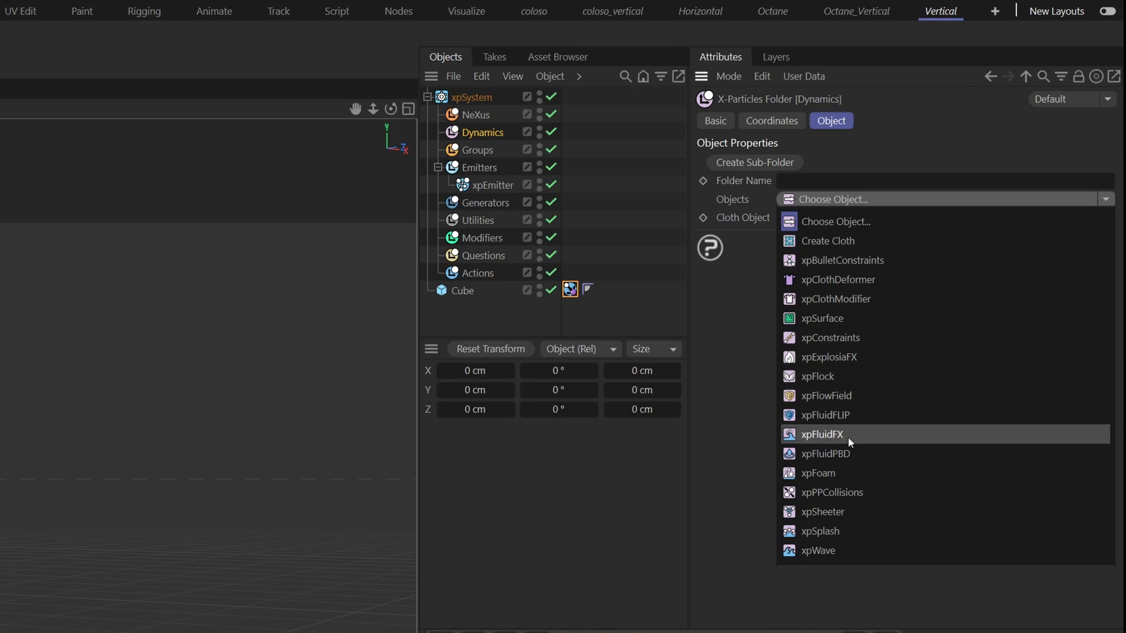
click(821, 434)
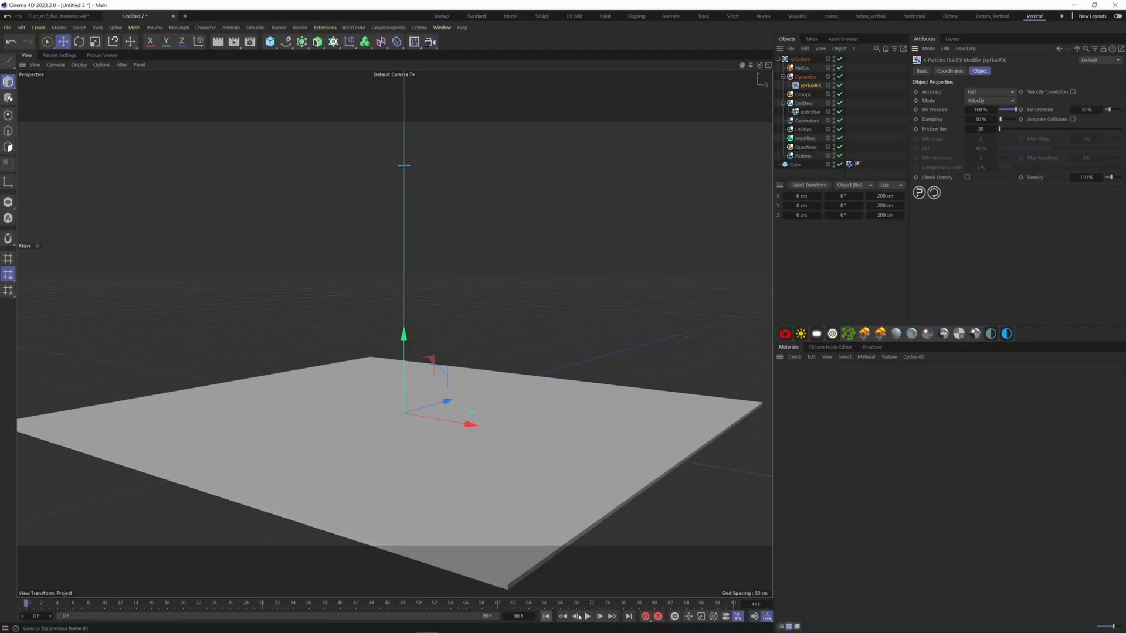
click(586, 616)
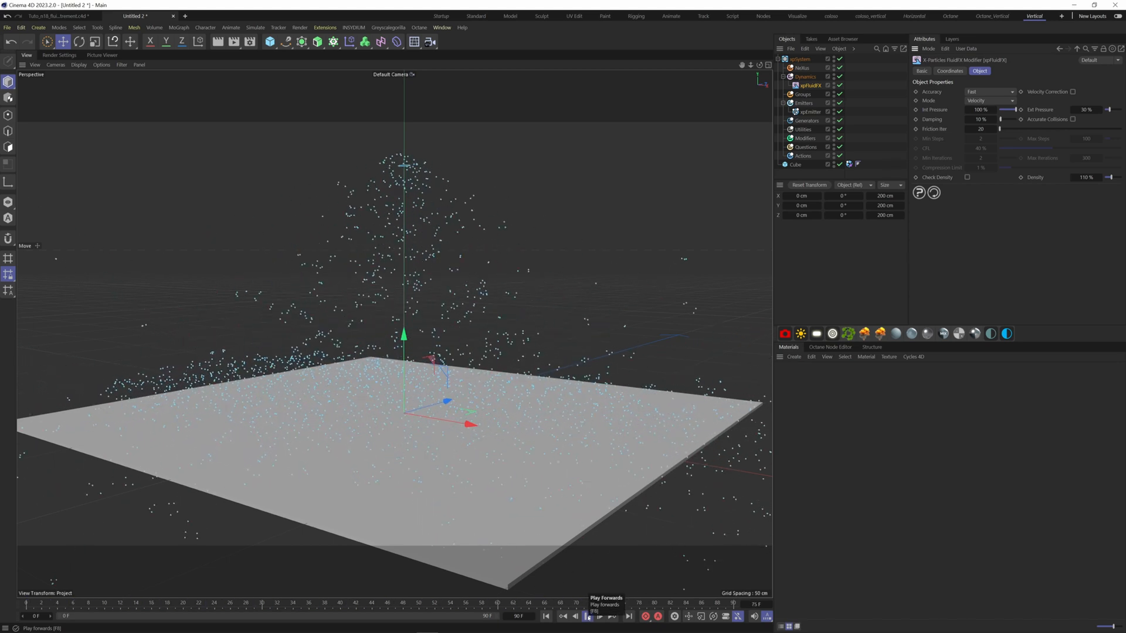
click(587, 616)
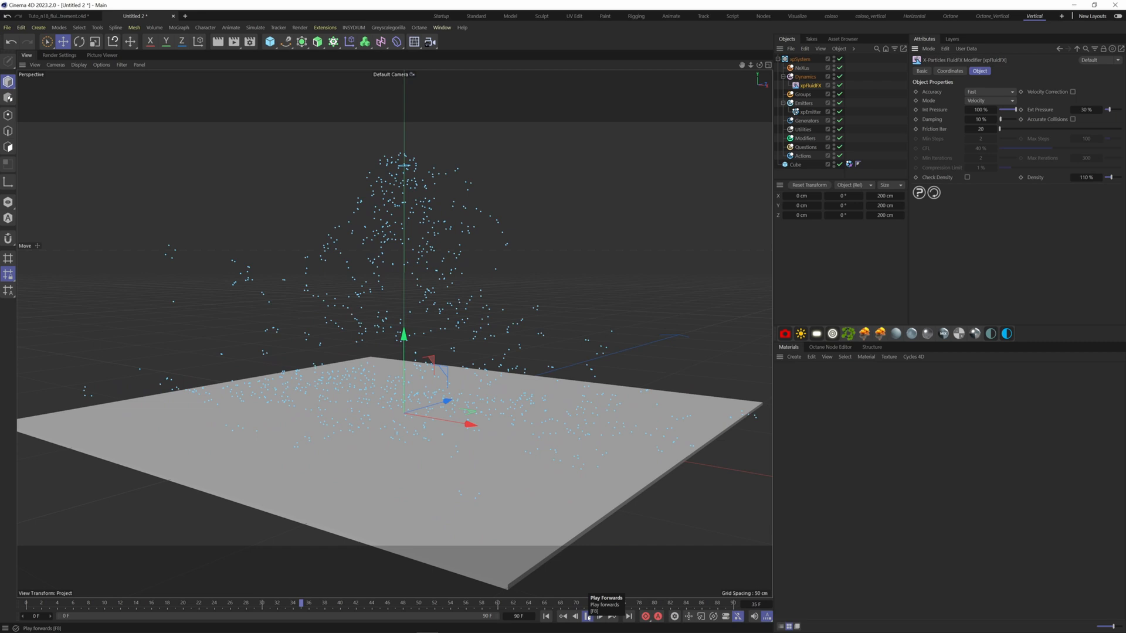
click(587, 616)
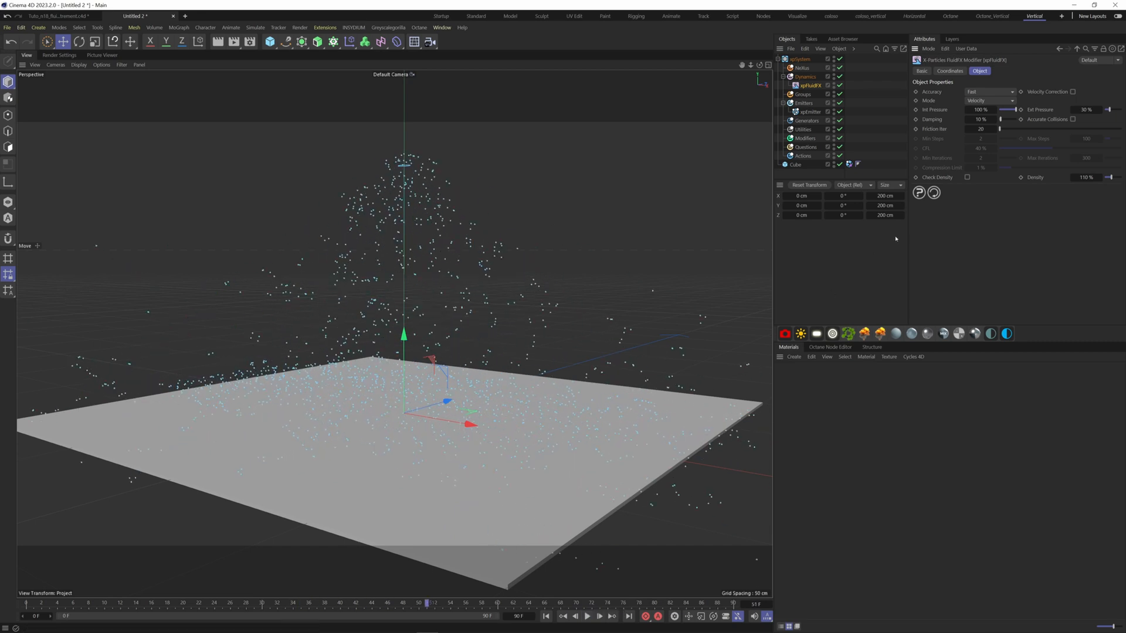
click(991, 91)
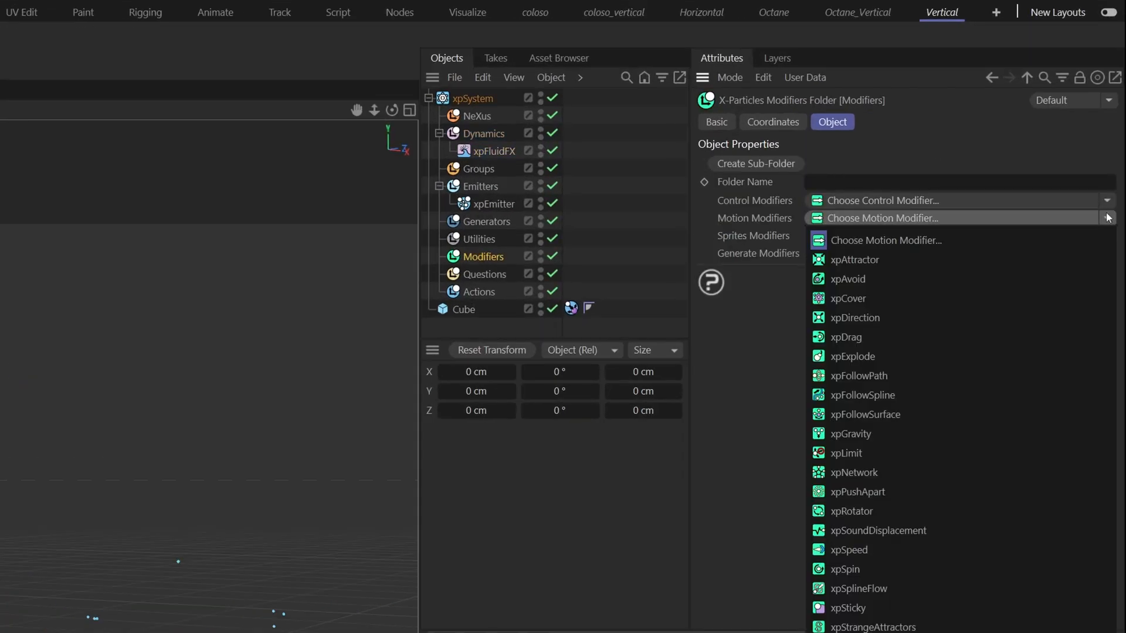
Step: Add an xpGravity modifier with 98.1 cm strength and replay the falling particles
click(851, 434)
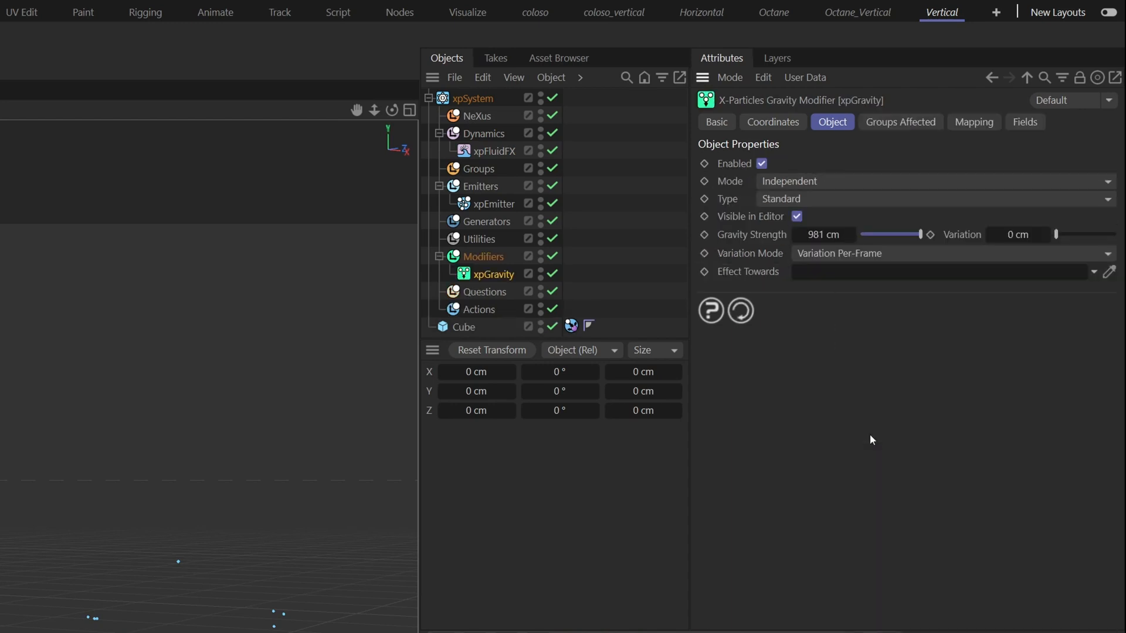
mouse_move(865, 305)
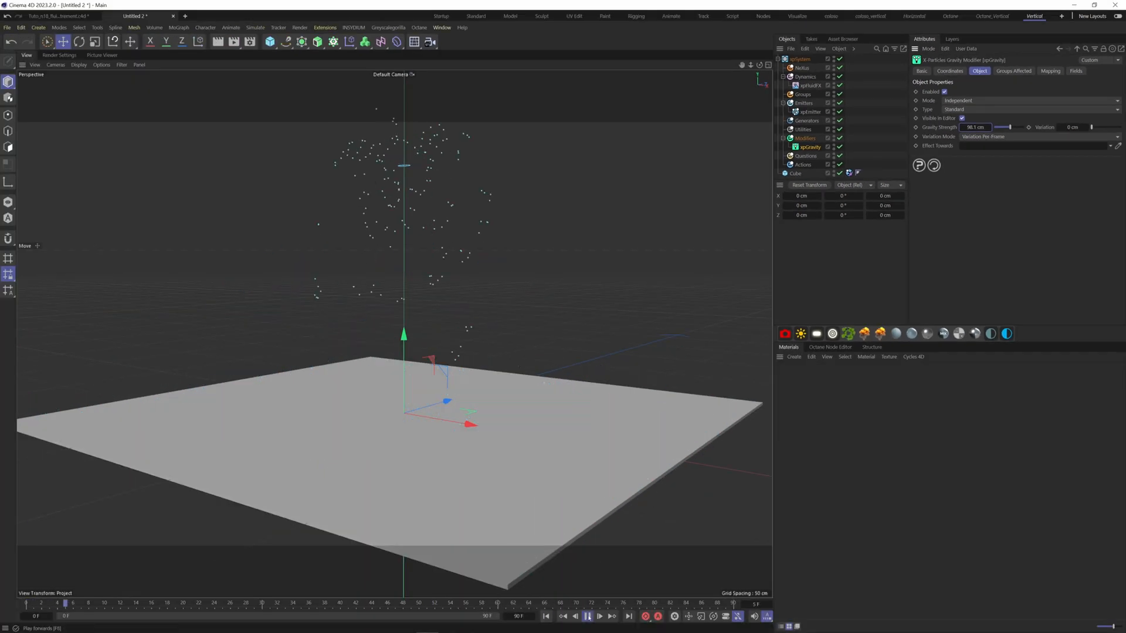
click(587, 616)
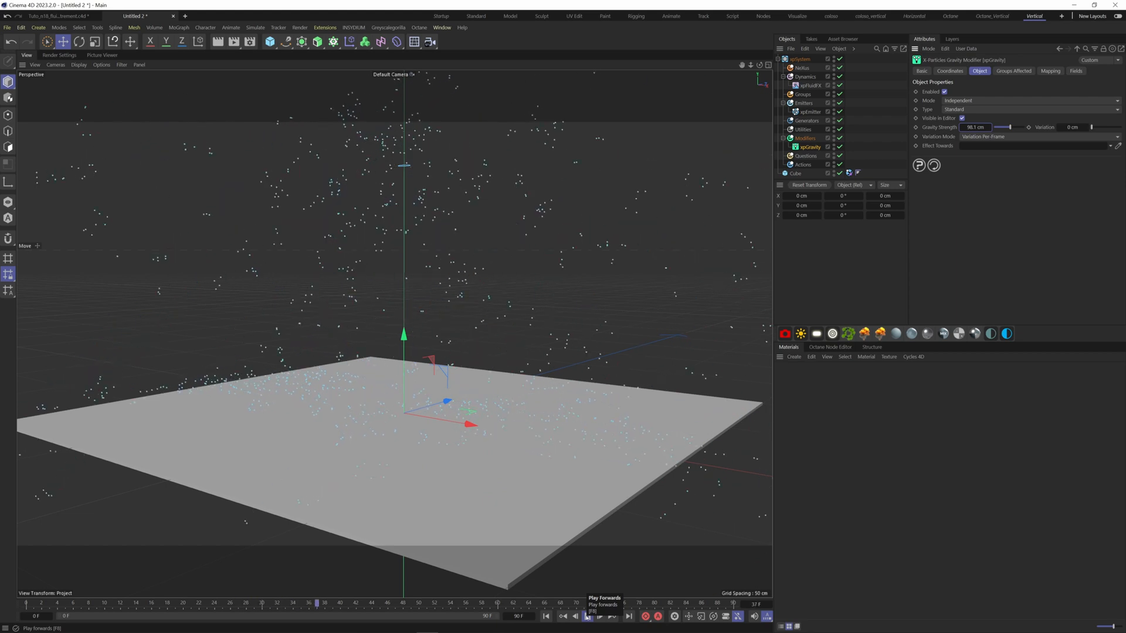
click(586, 616)
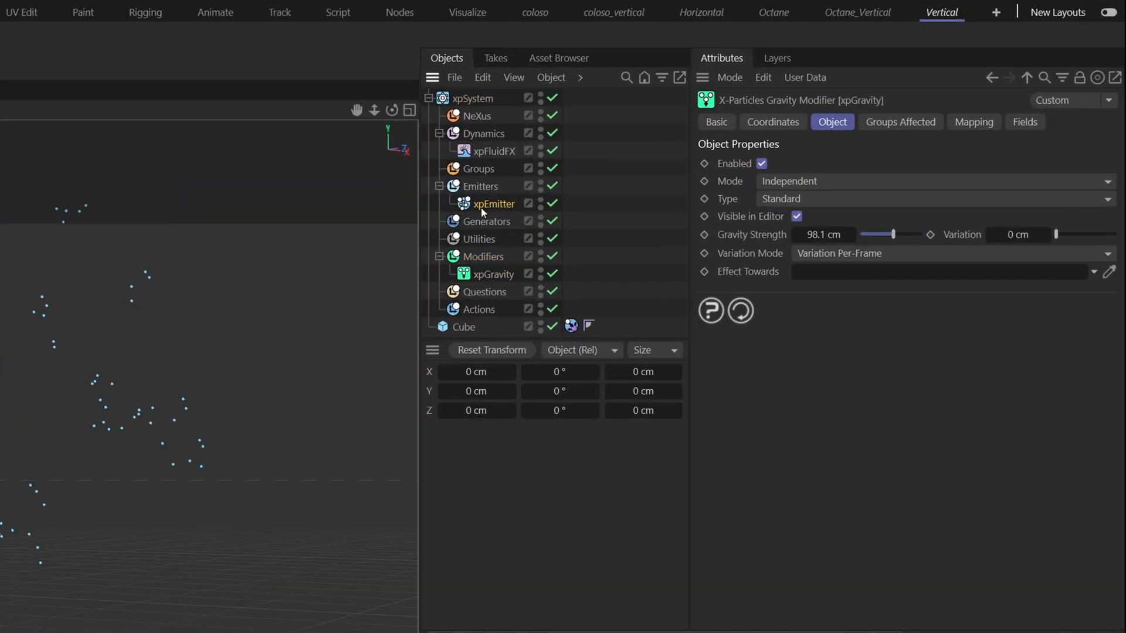
Step: Give the emitter birthrate 5000, speed 40 cm and radius 0.2 cm, then preview
click(494, 204)
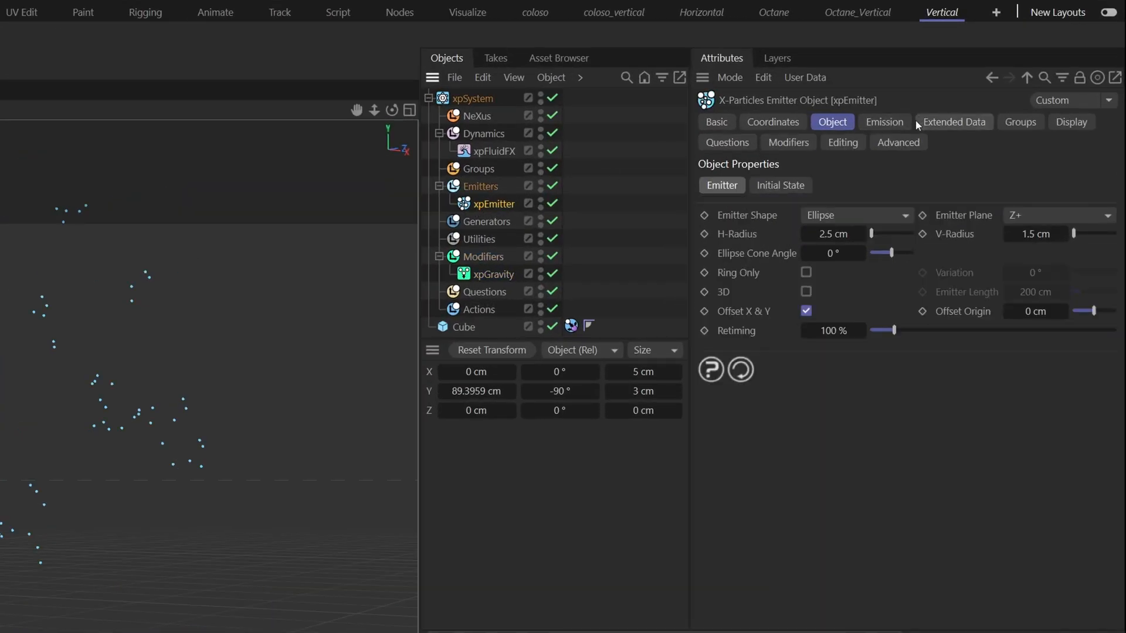
click(883, 121)
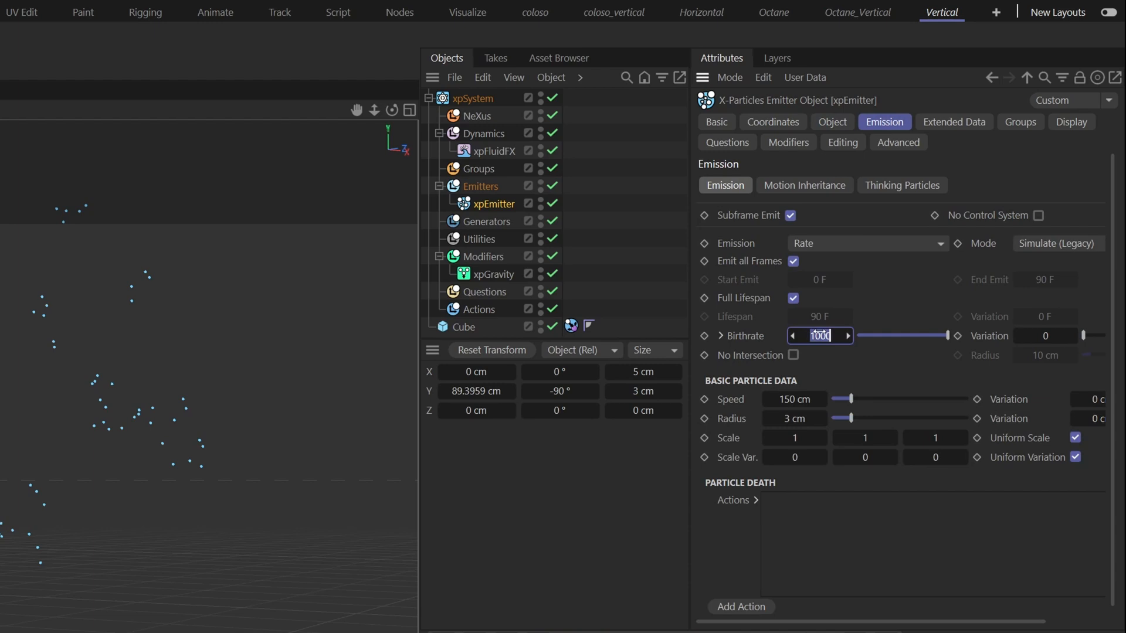
text(5000)
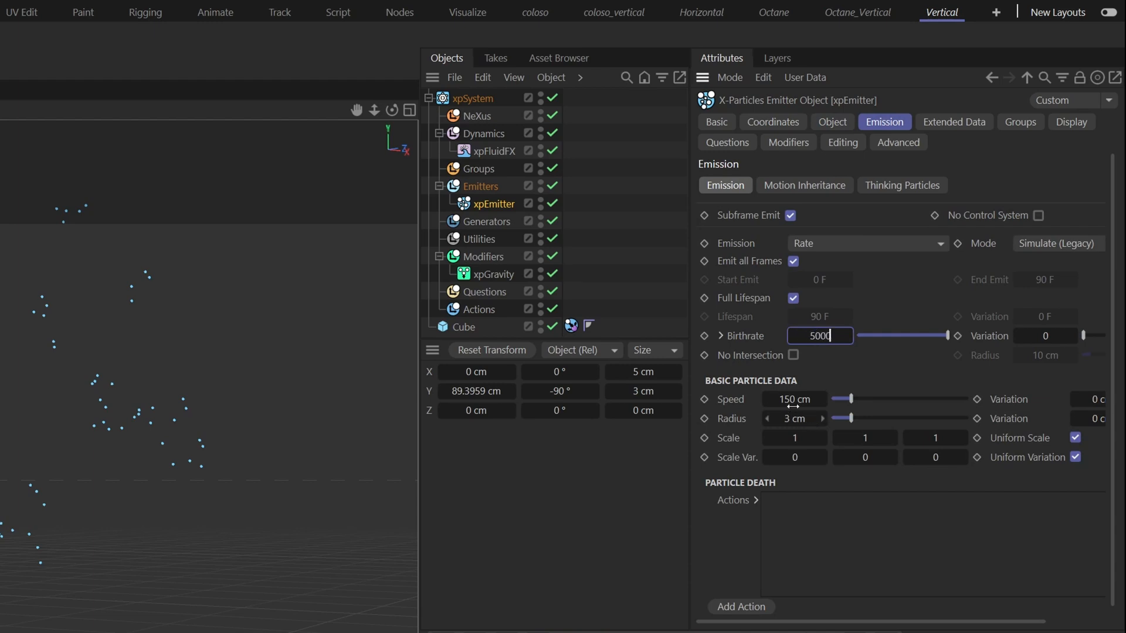
click(793, 398)
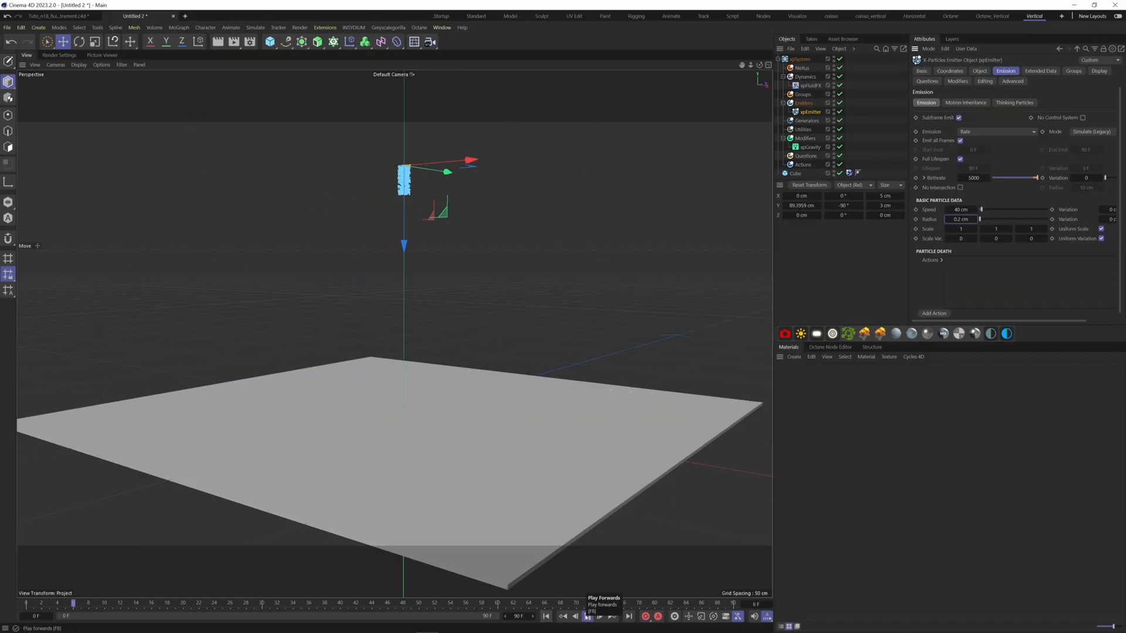
click(586, 616)
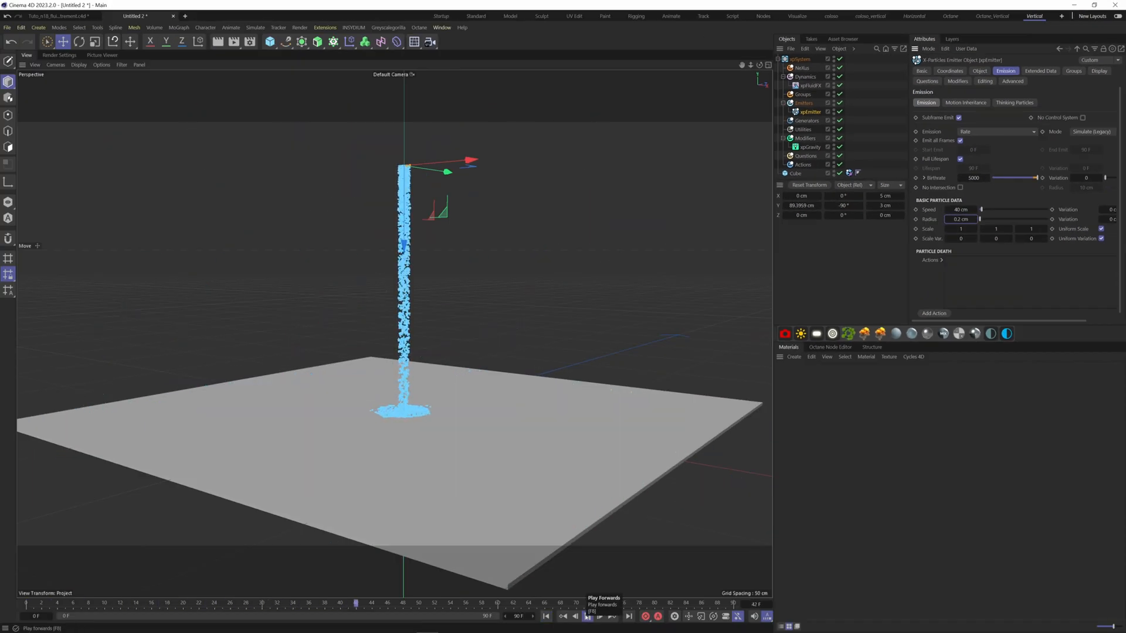
click(585, 616)
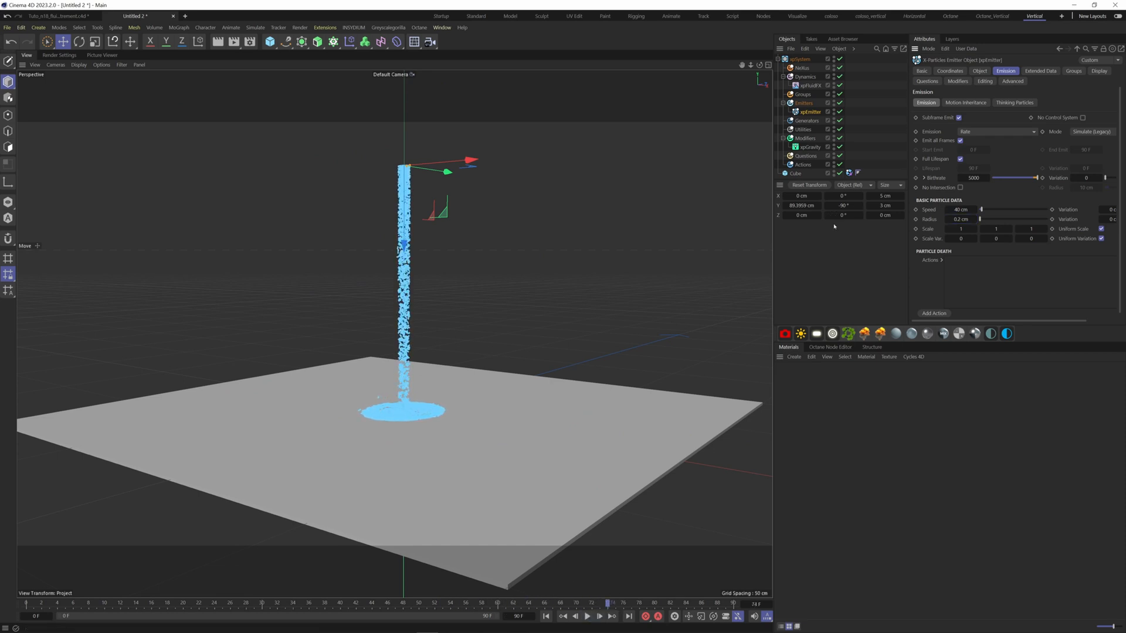
mouse_move(803, 102)
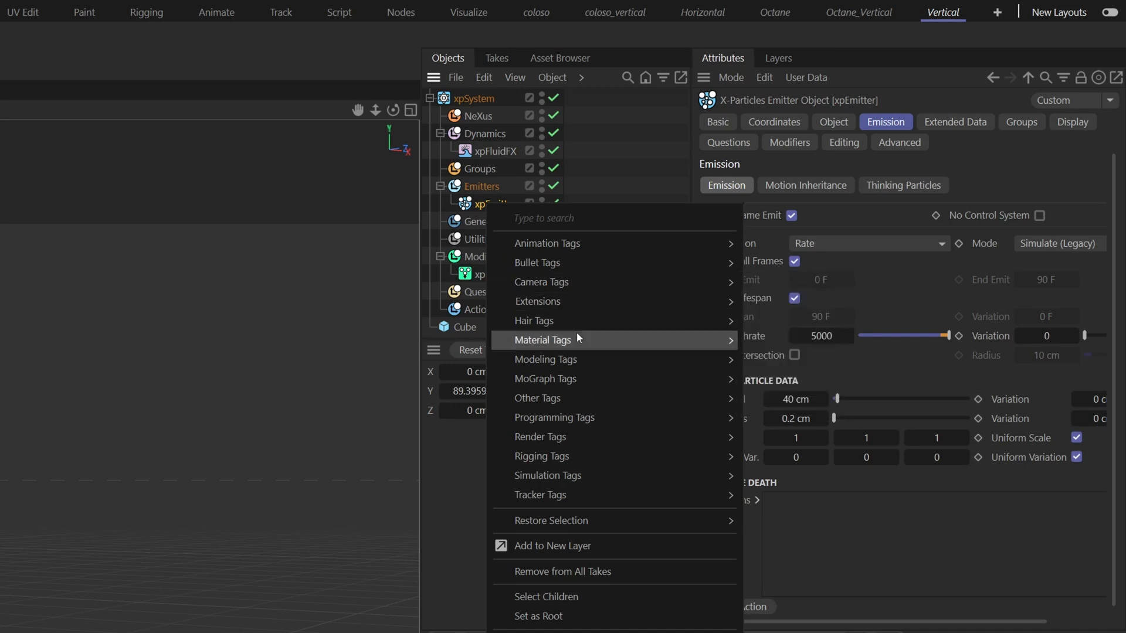
mouse_move(547, 243)
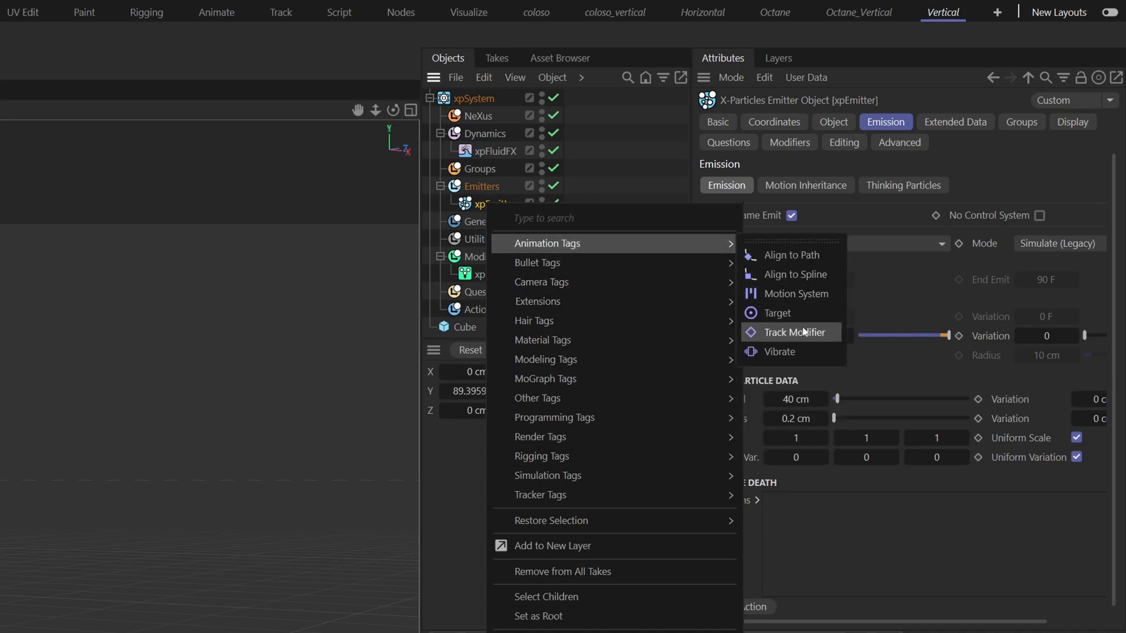
Step: Add a Vibrate tag with position amplitude 5/0/2 cm, seed 801, frequency 0.8
click(780, 351)
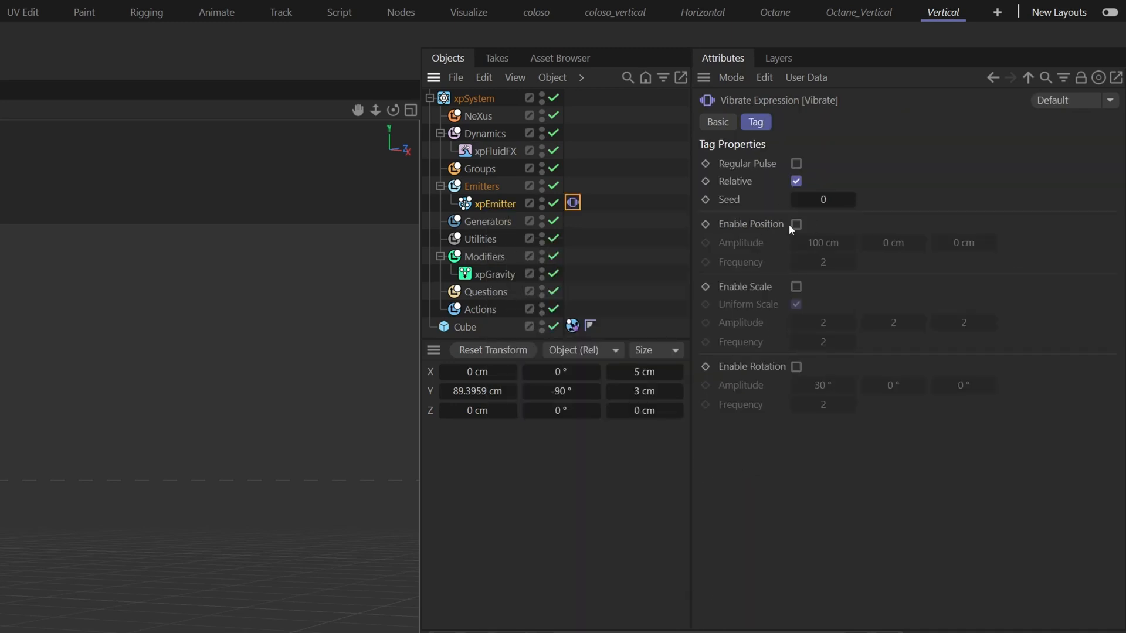
click(796, 224)
text(2)
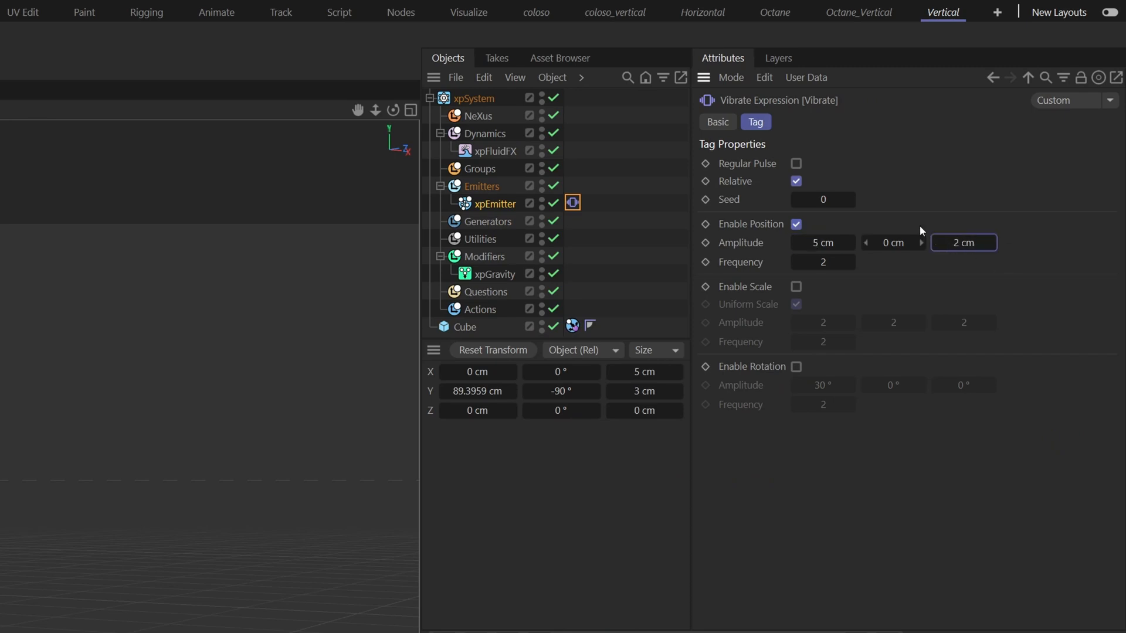
click(822, 199)
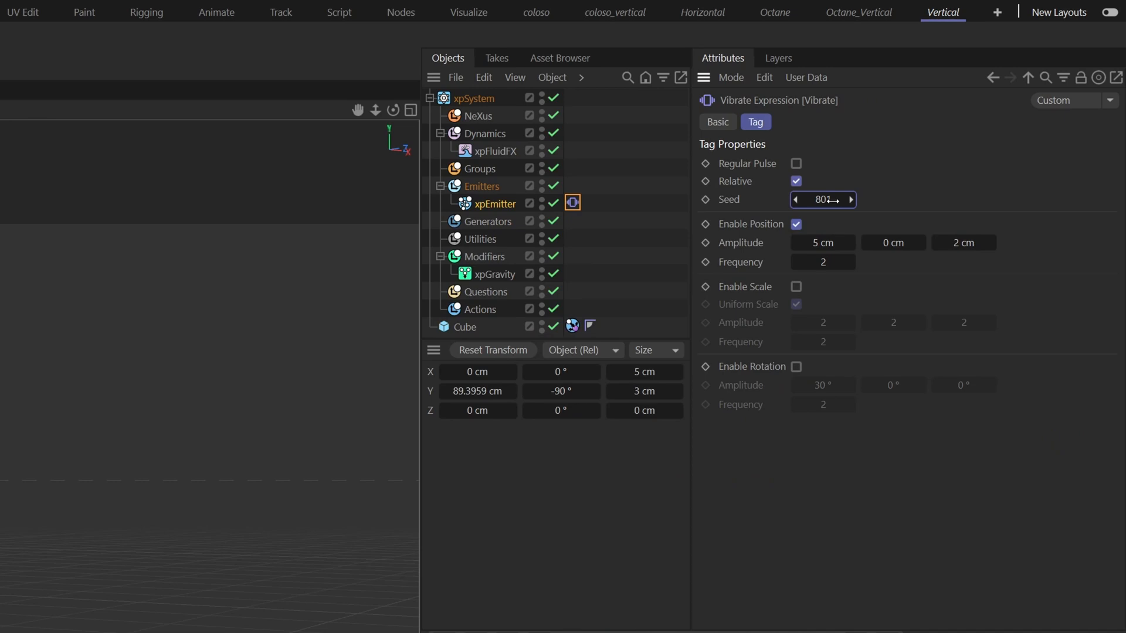
click(822, 262)
text(0.8)
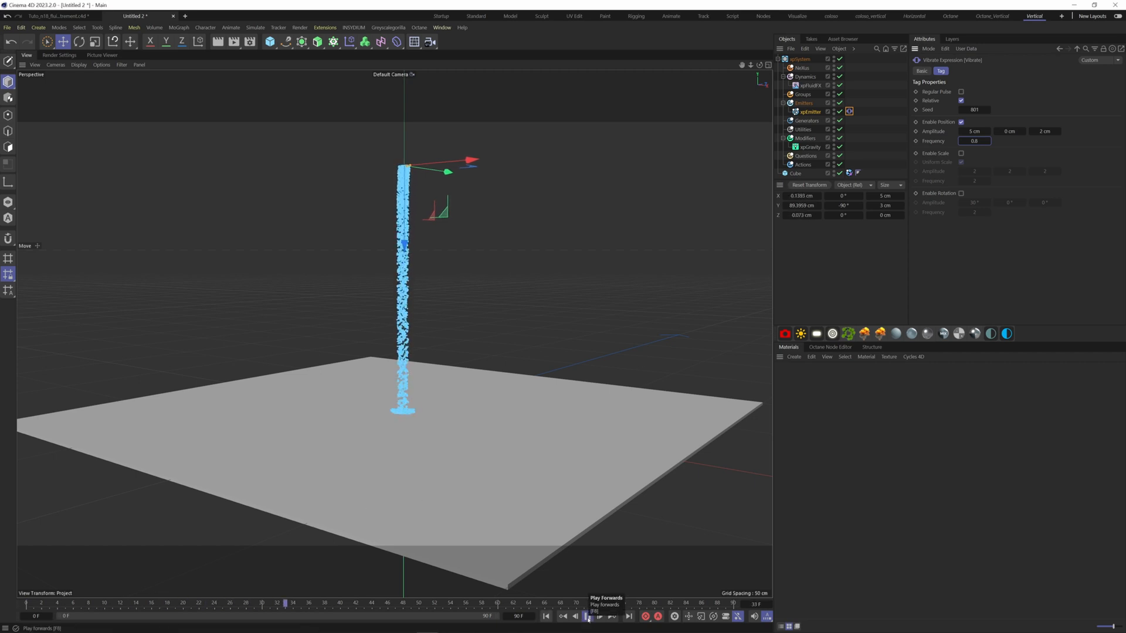
click(588, 616)
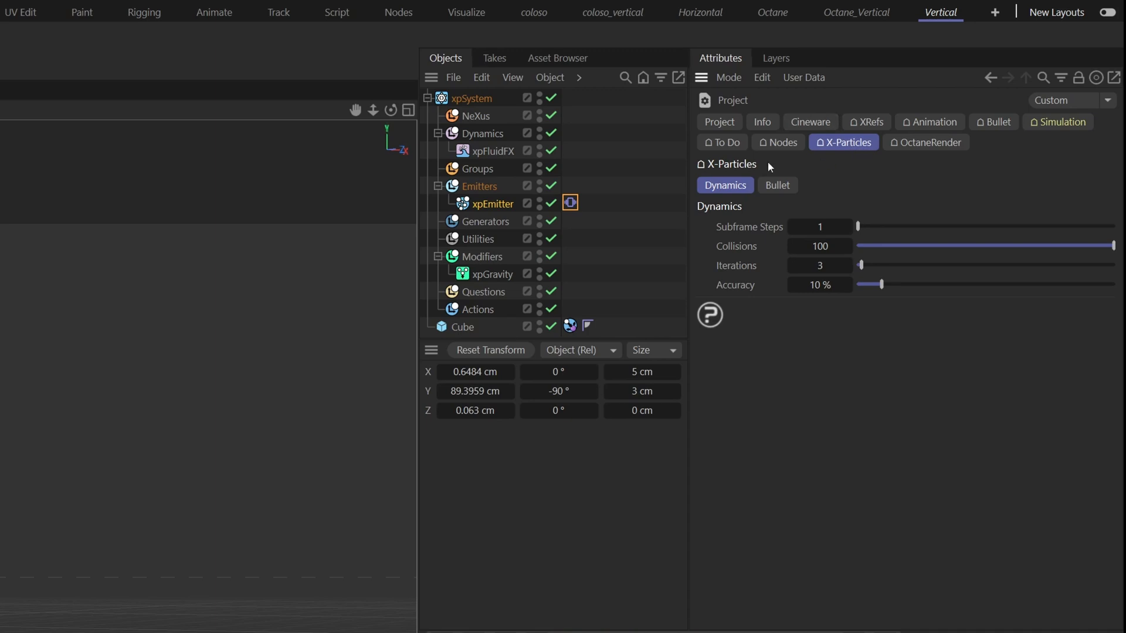
mouse_move(819, 227)
text(5)
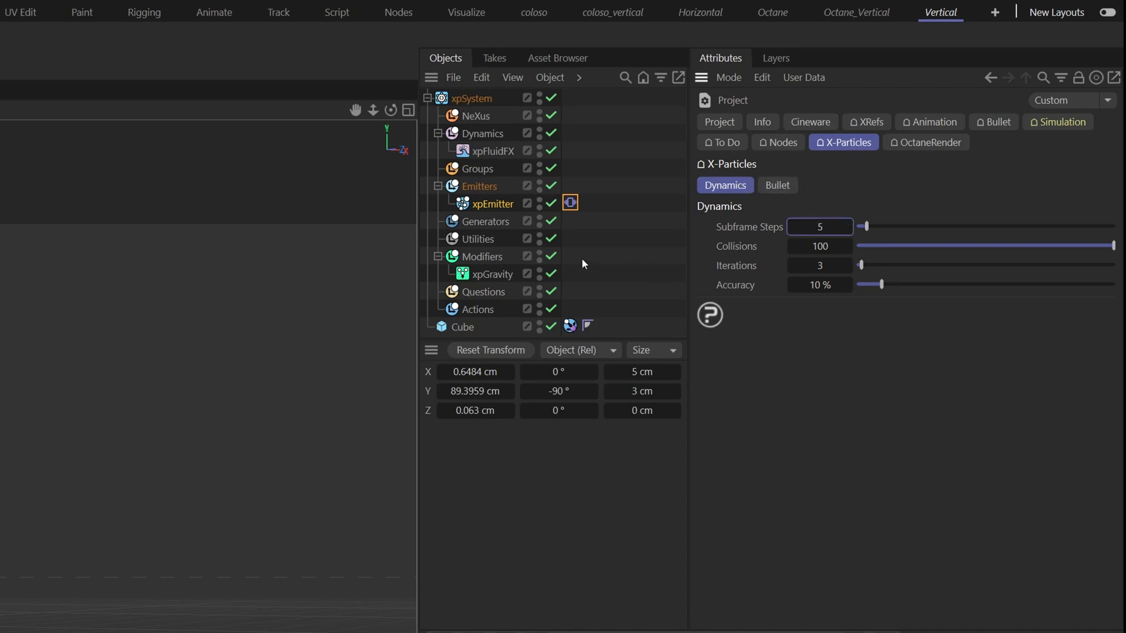
mouse_move(492, 204)
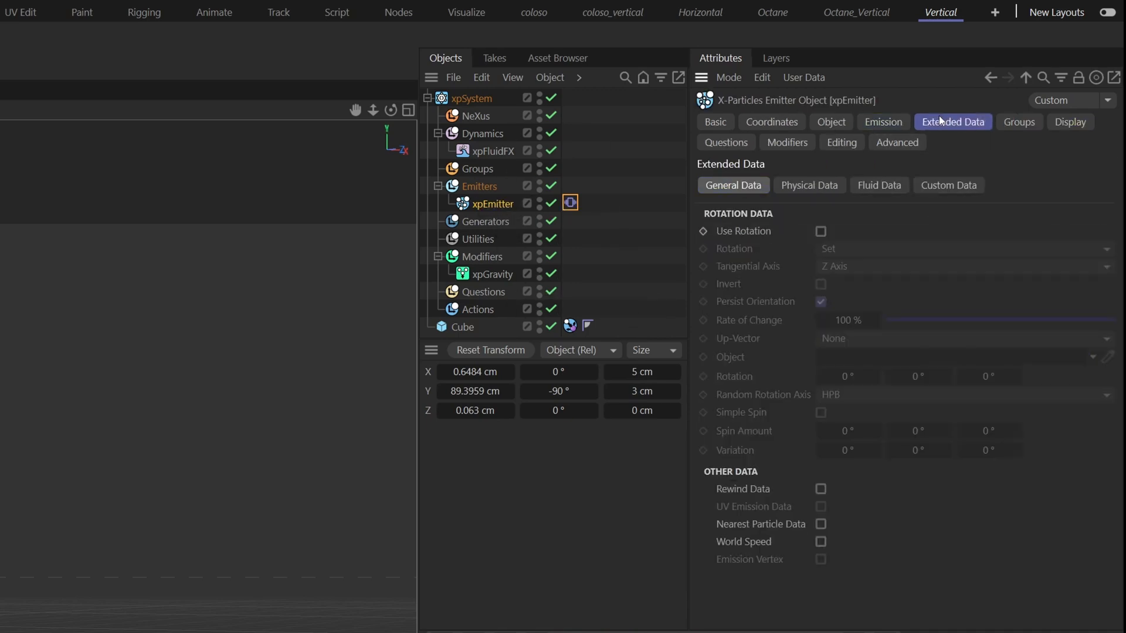
Step: Set particle friction to 70% and bounce to 10%, then edit the fluid viscosity
click(809, 184)
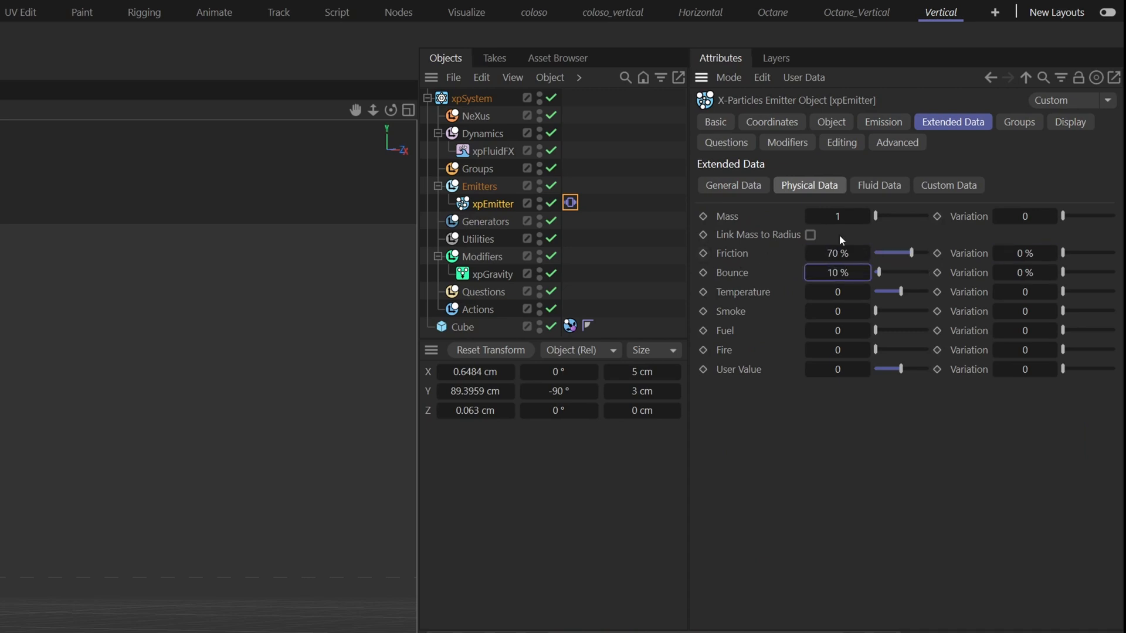
click(878, 185)
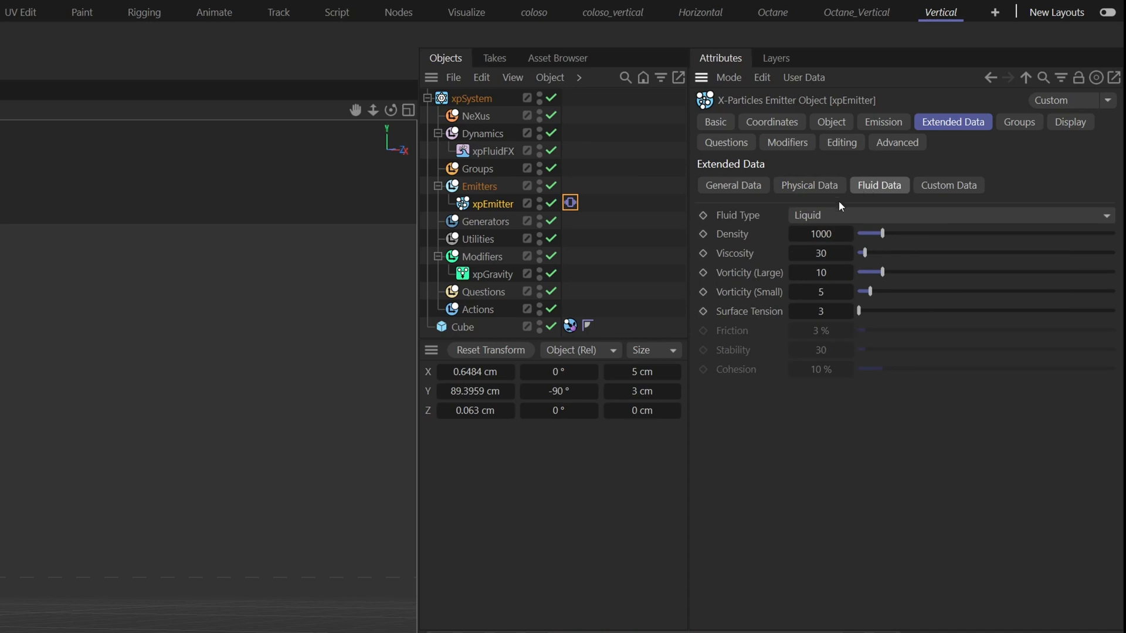
click(819, 253)
text(800)
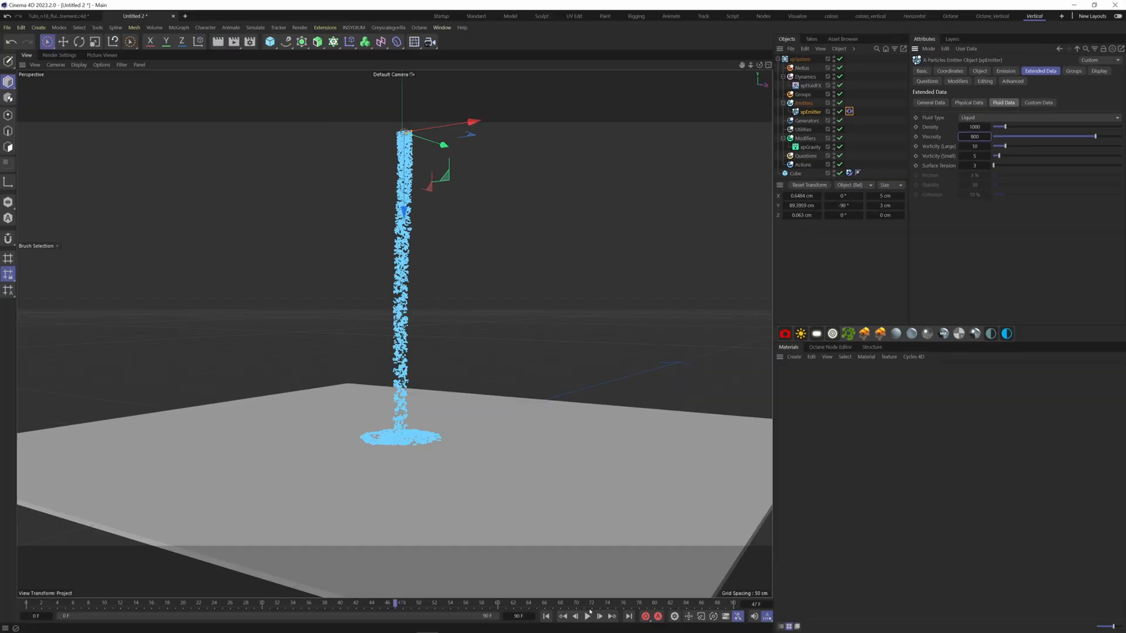
Step: Set viscosity to 800, extend the scene to 300 frames, and replay the pooling stream
click(586, 616)
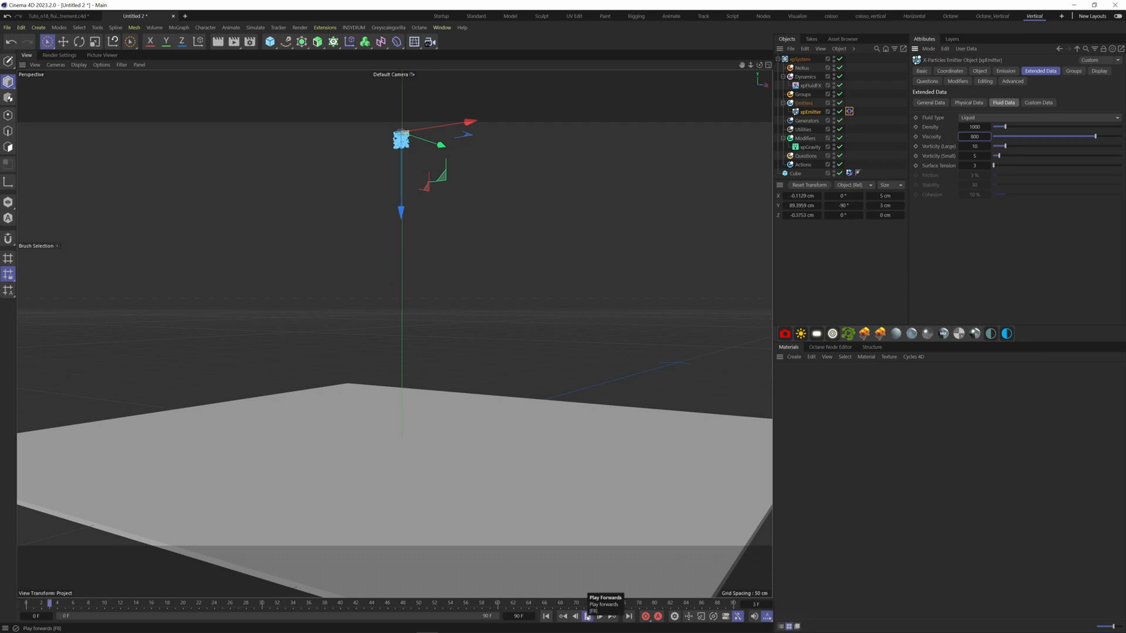
click(588, 617)
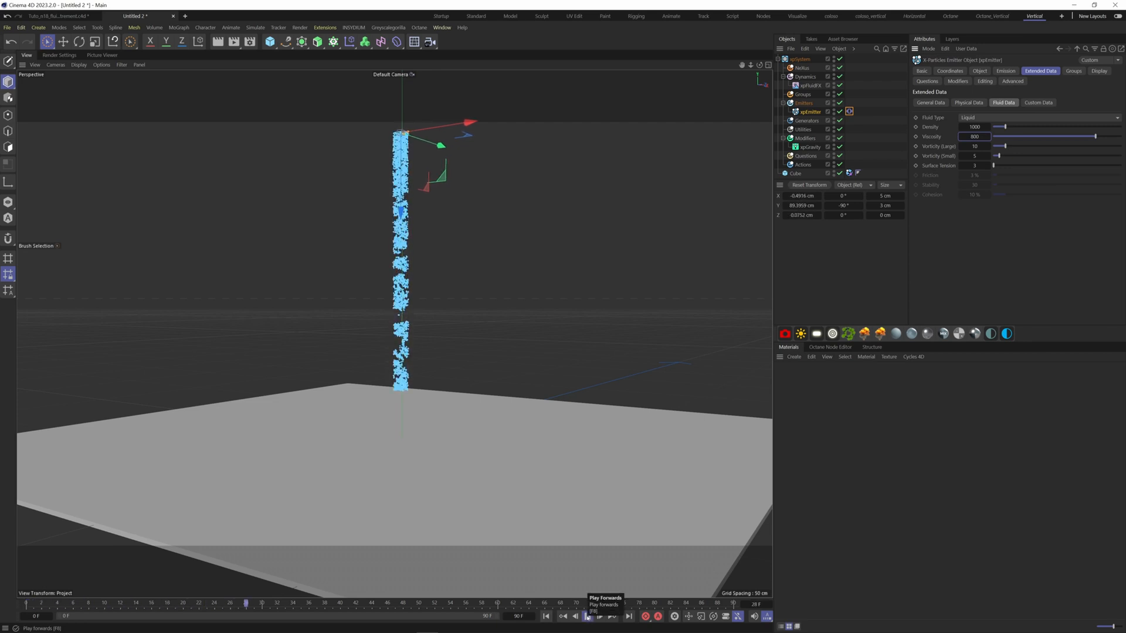
click(588, 616)
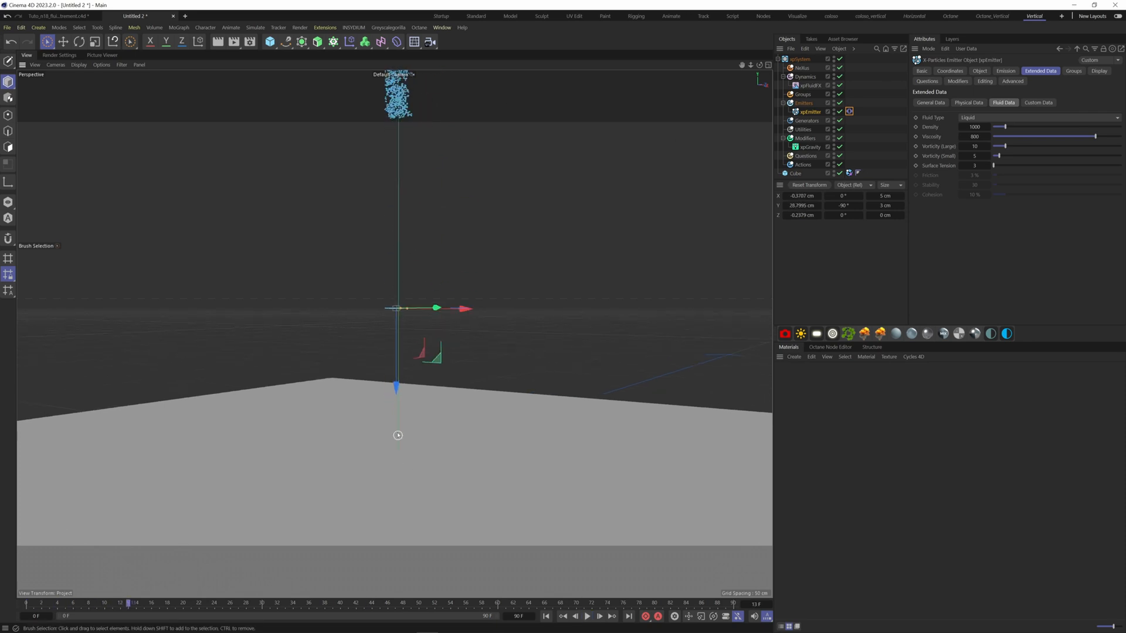
click(587, 616)
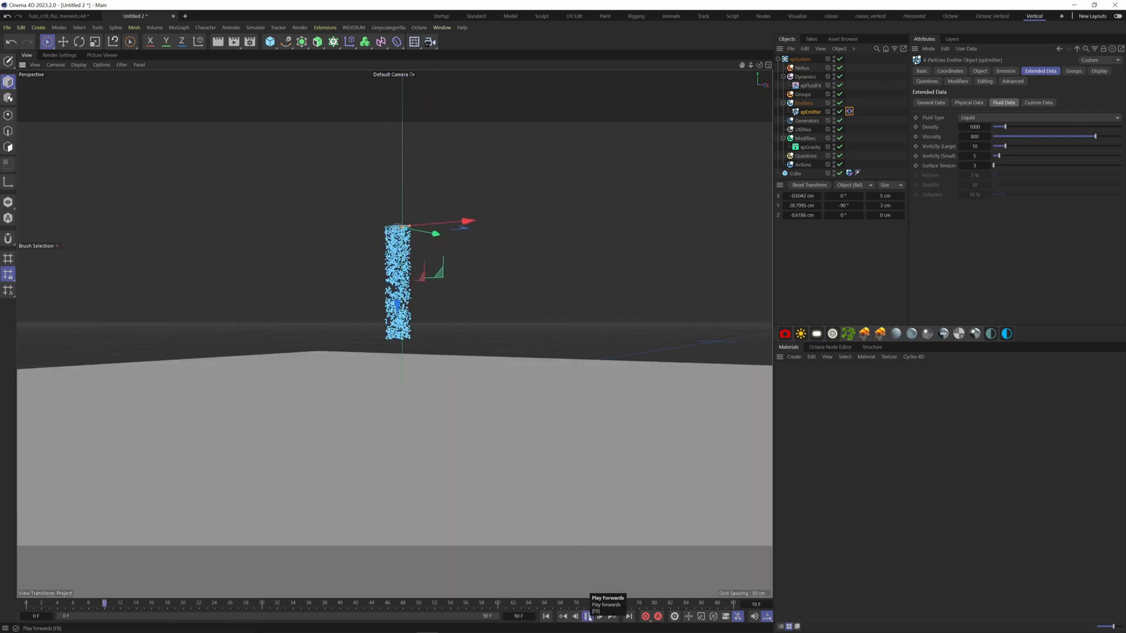
click(586, 617)
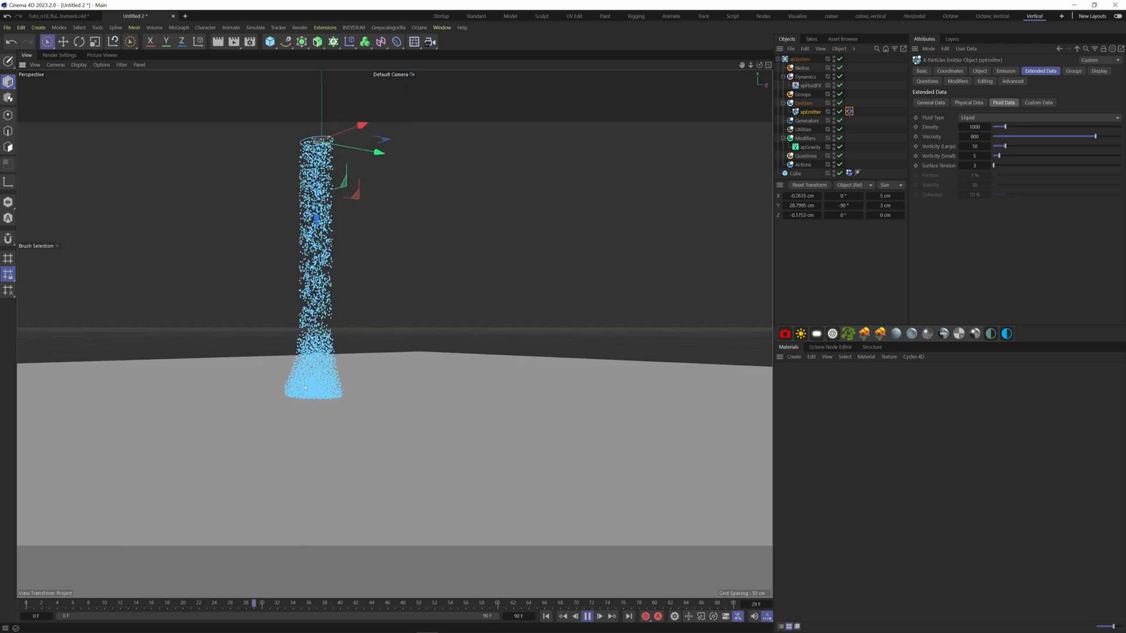
click(371, 603)
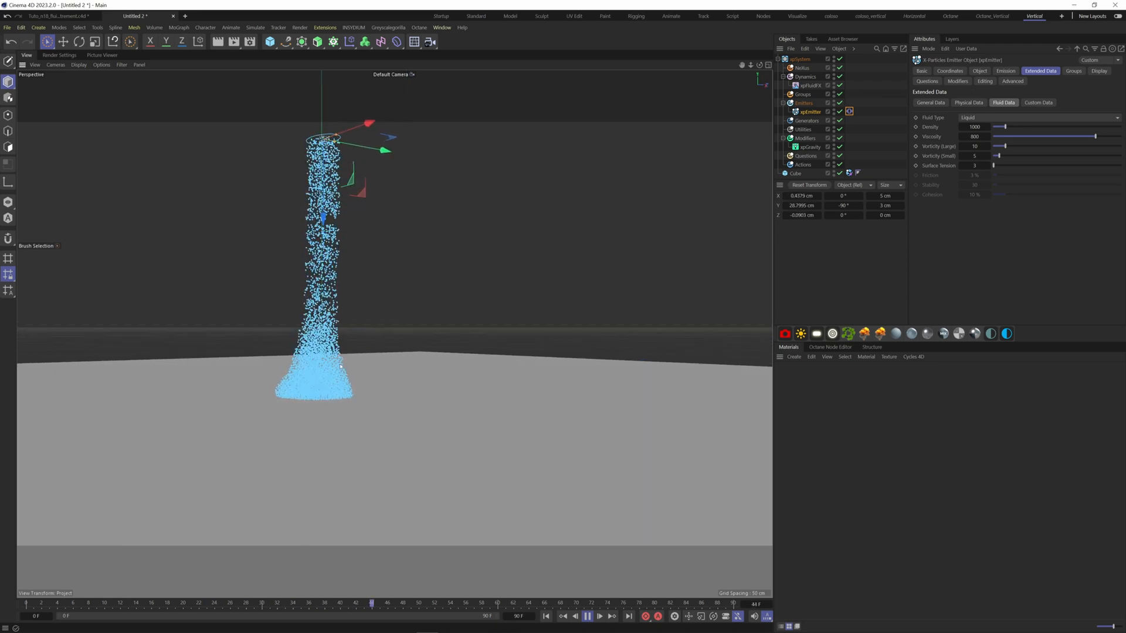
click(587, 617)
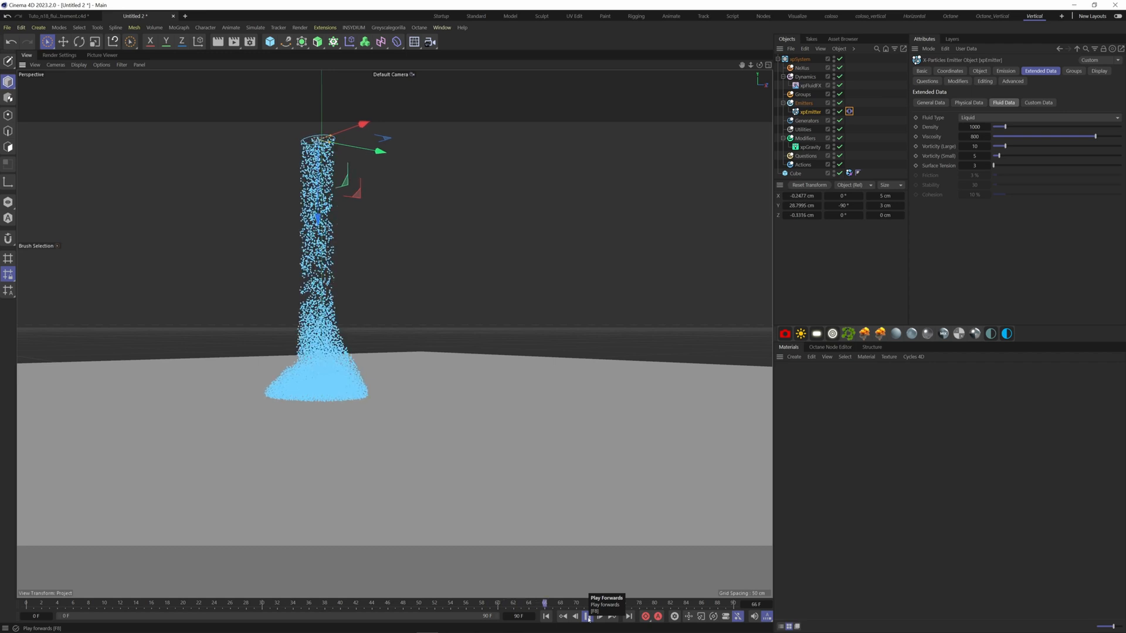
click(587, 616)
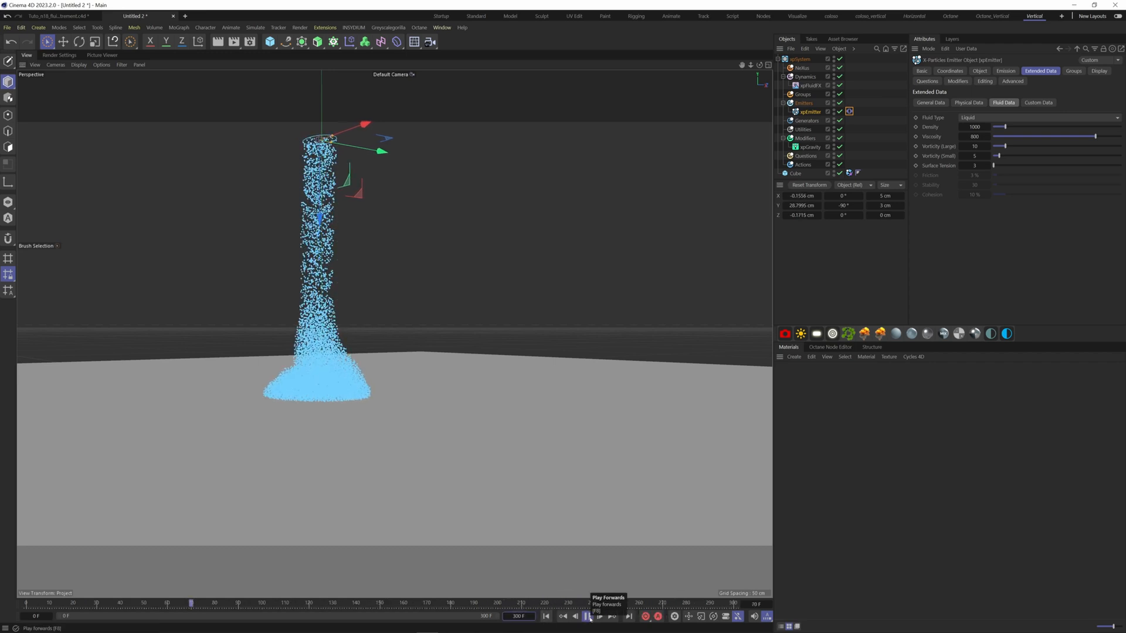
click(588, 616)
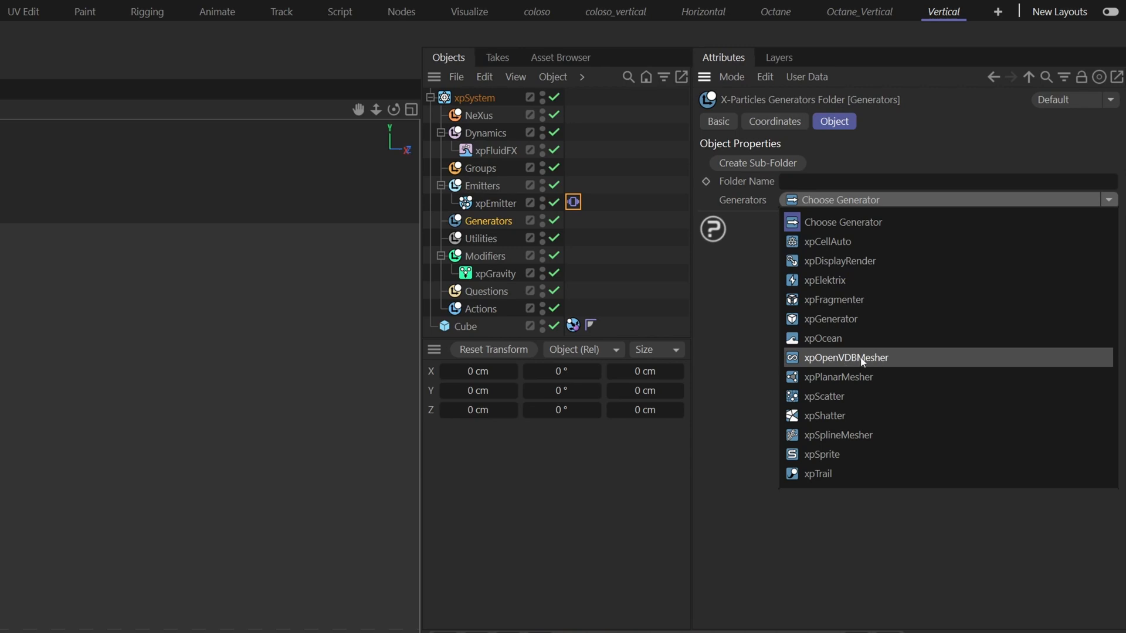
Step: Add an xpOpenVDBMesher from the Generators dropdown and lower its Voxel Size for finer meshing
click(846, 358)
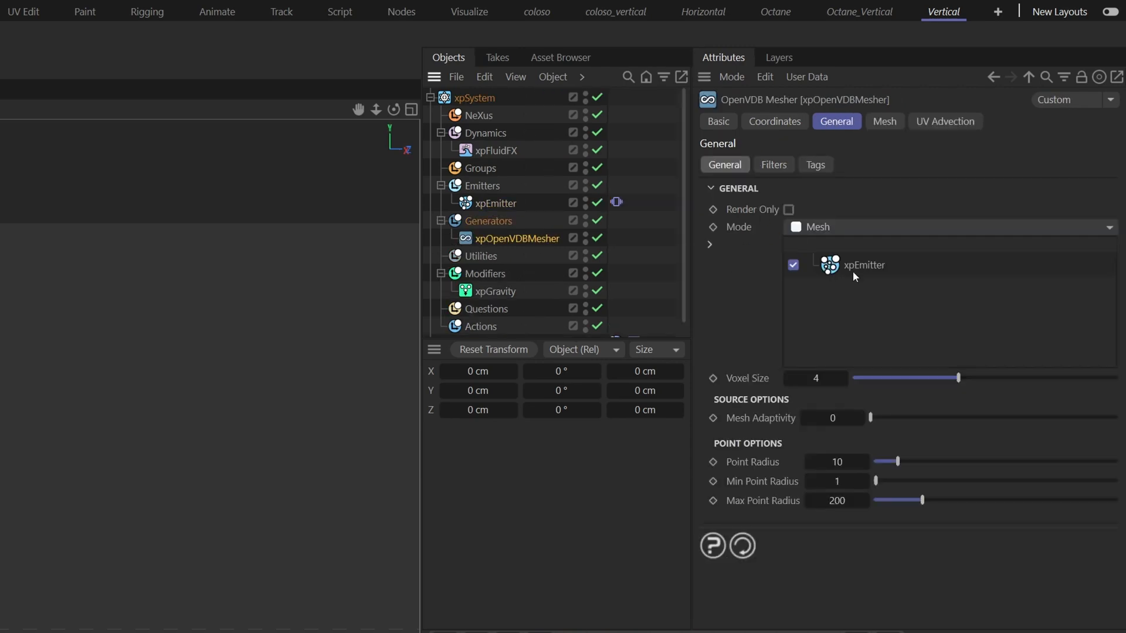
click(815, 378)
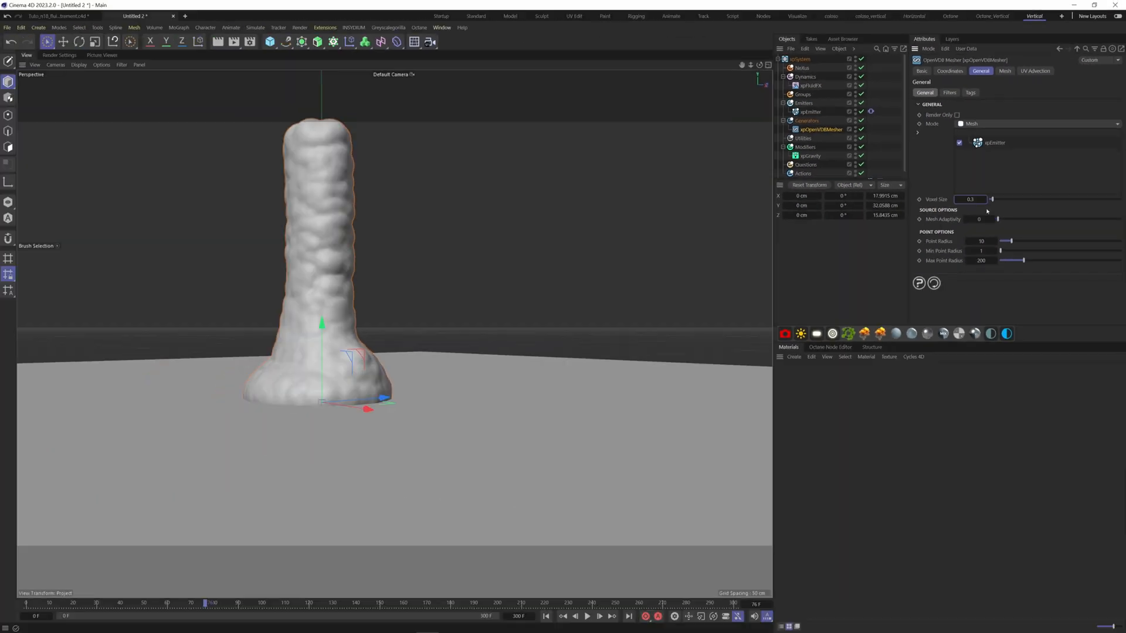
click(949, 93)
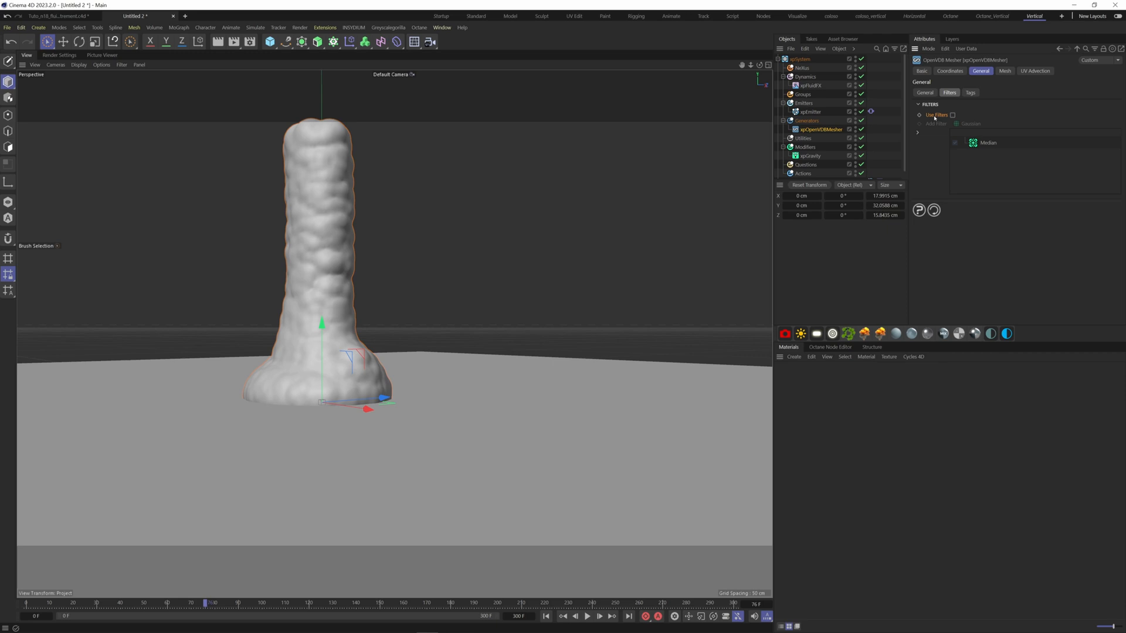
Step: Enable Use Filters, stack Gaussian and Laplacian filters at strength 100, and play the simulation
click(952, 115)
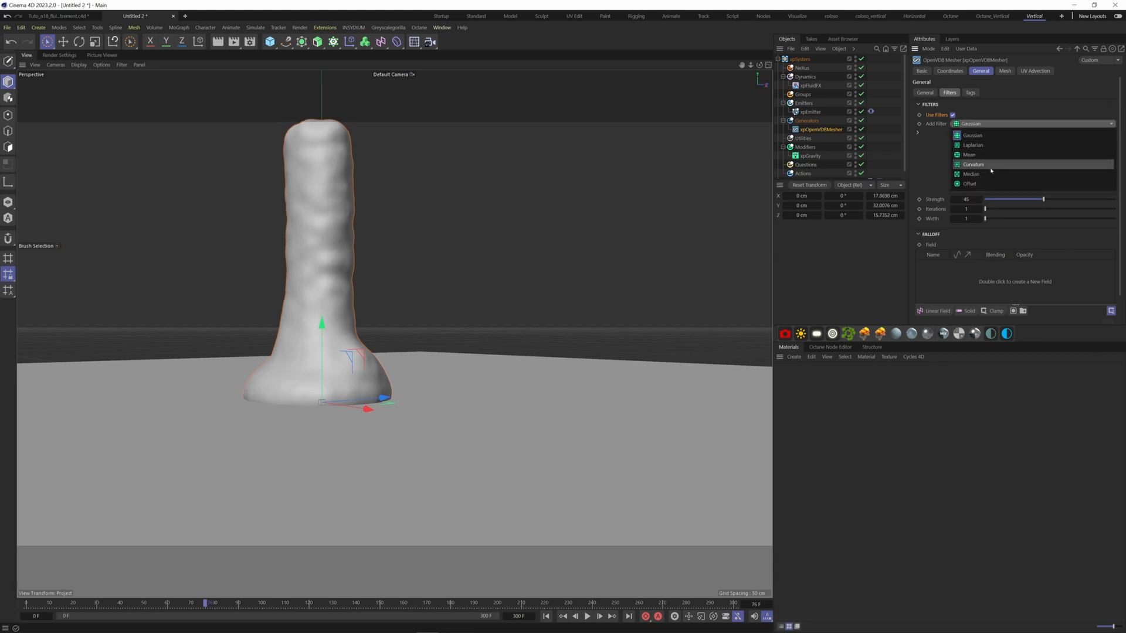
click(972, 144)
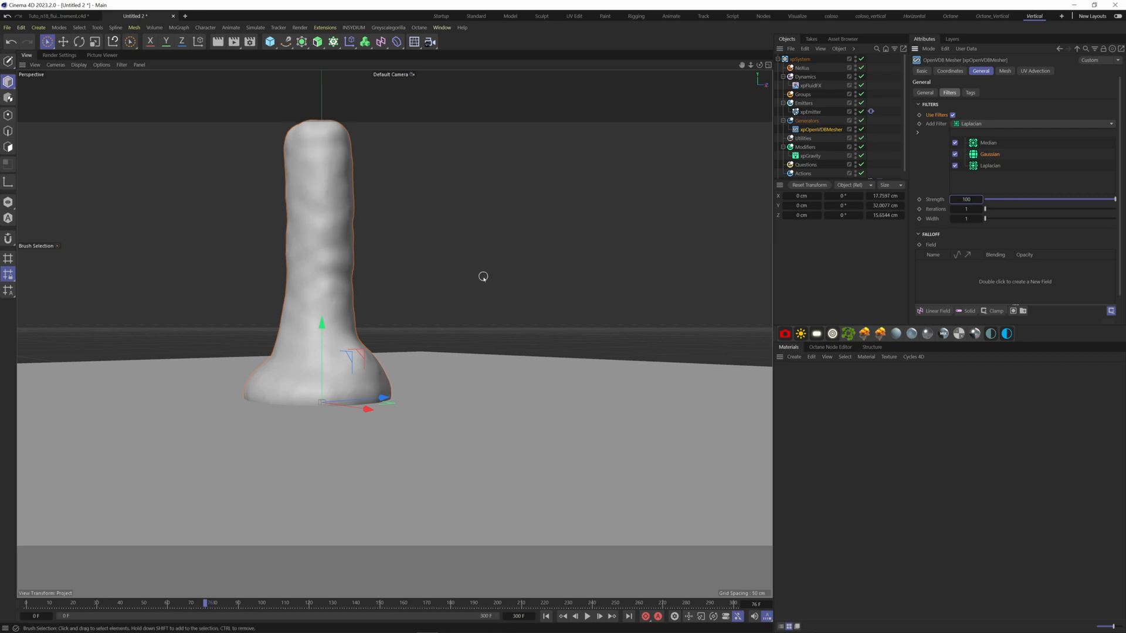
click(586, 616)
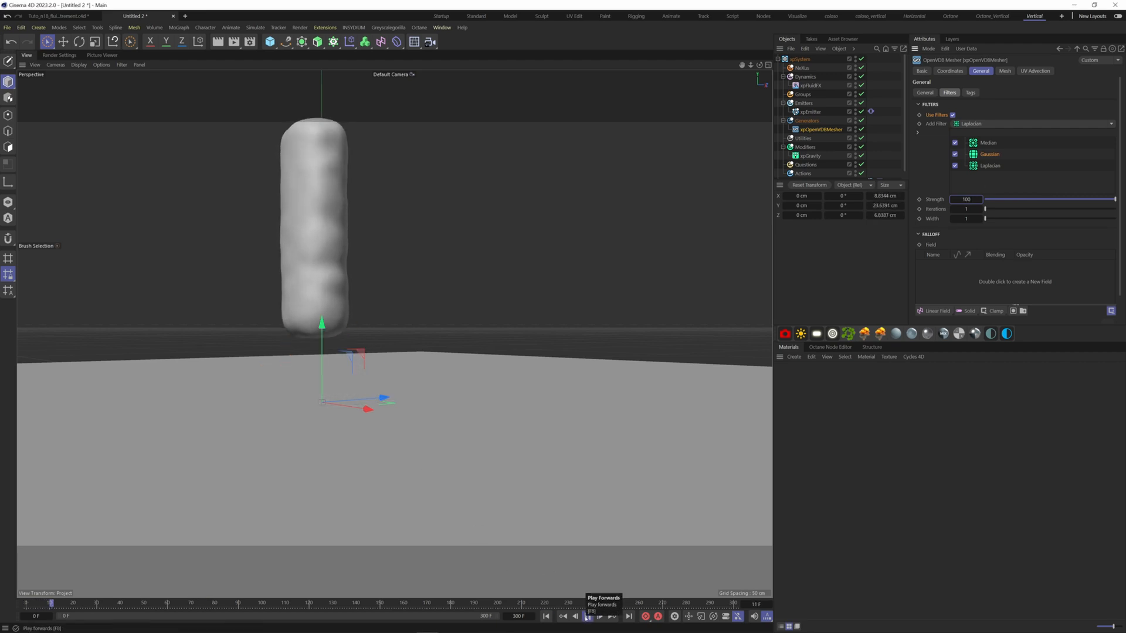
click(587, 617)
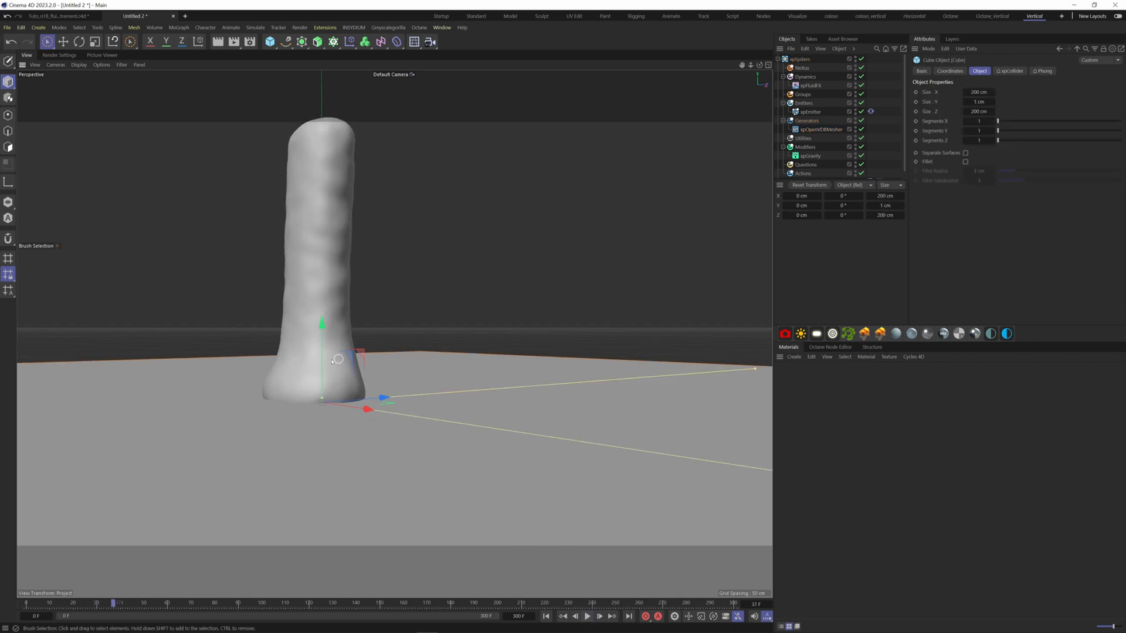
Step: Replay the smoothed fluid simulation zoomed in on where the column spreads over the plane
click(587, 616)
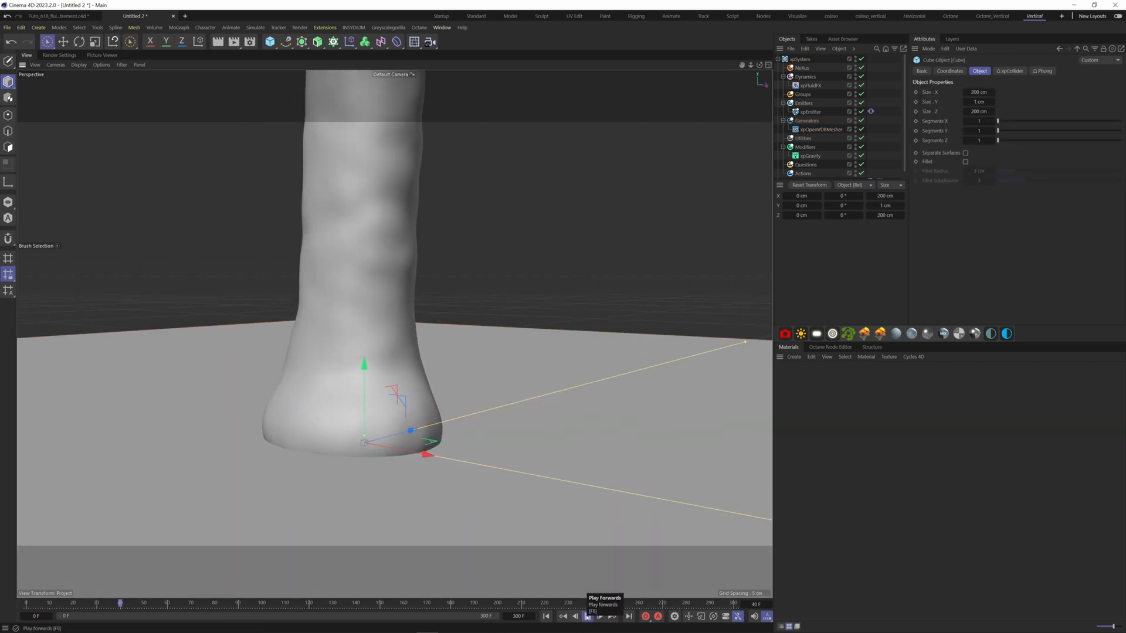
click(588, 616)
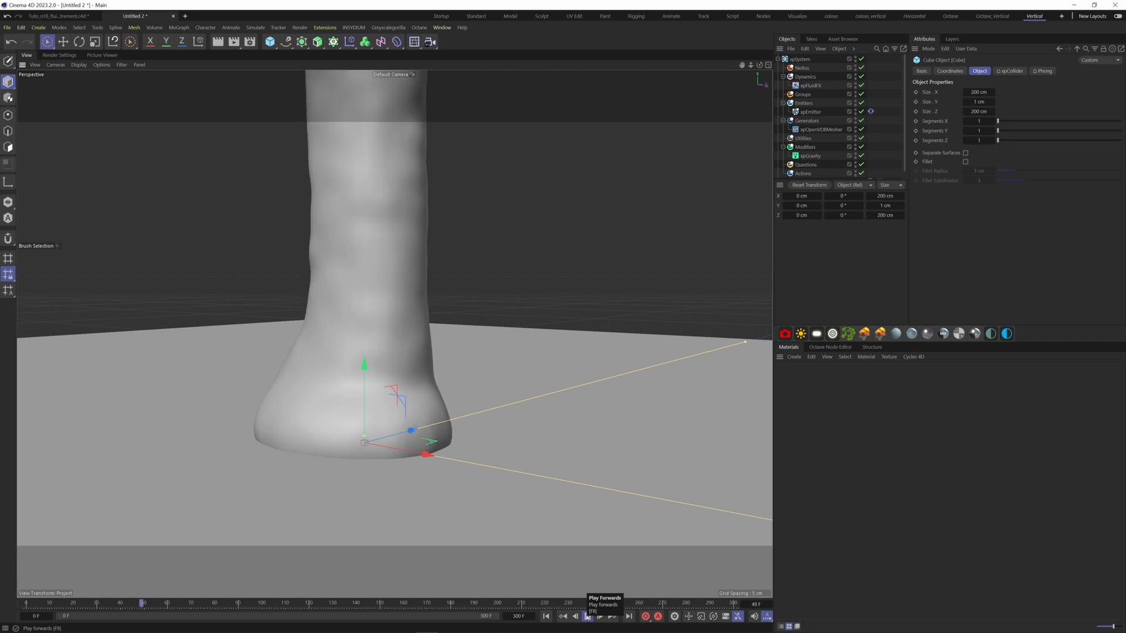
click(586, 616)
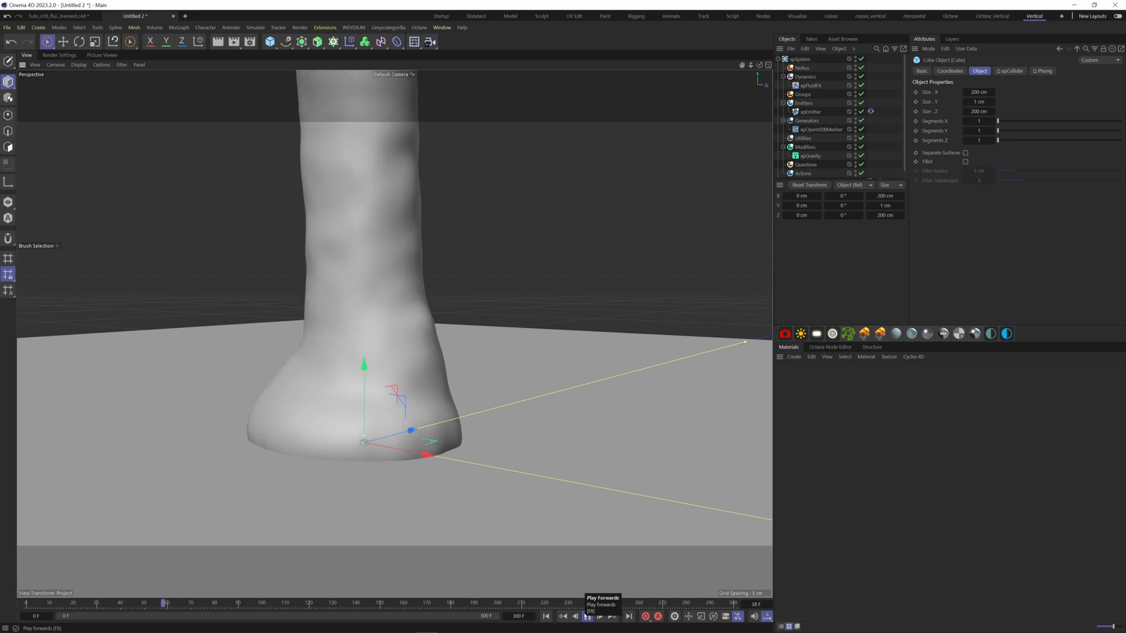
click(586, 616)
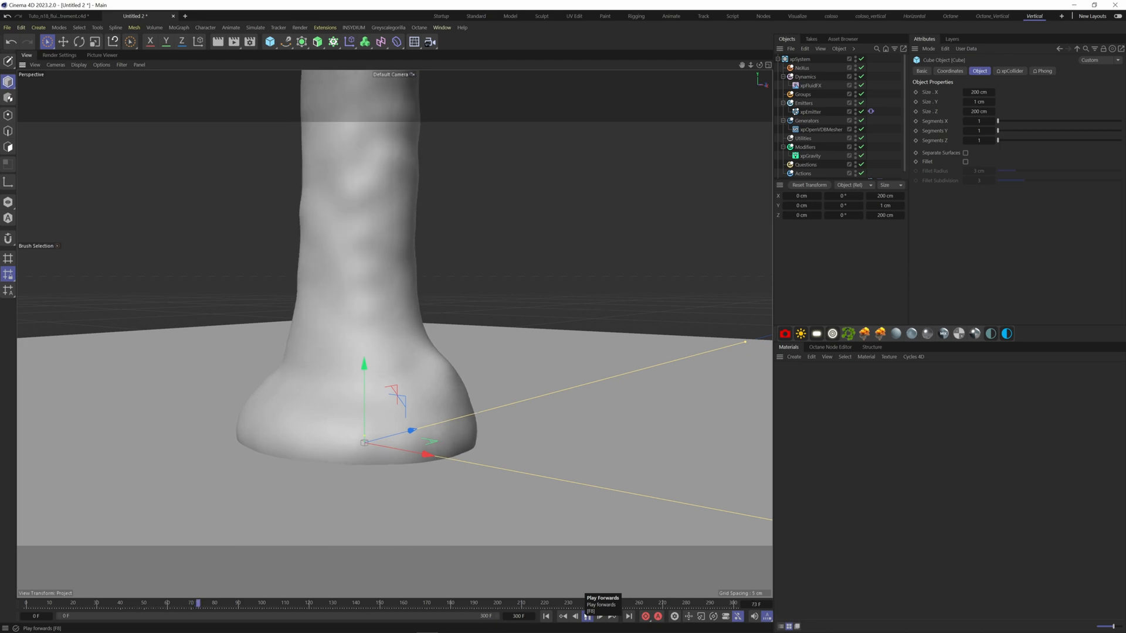
click(588, 616)
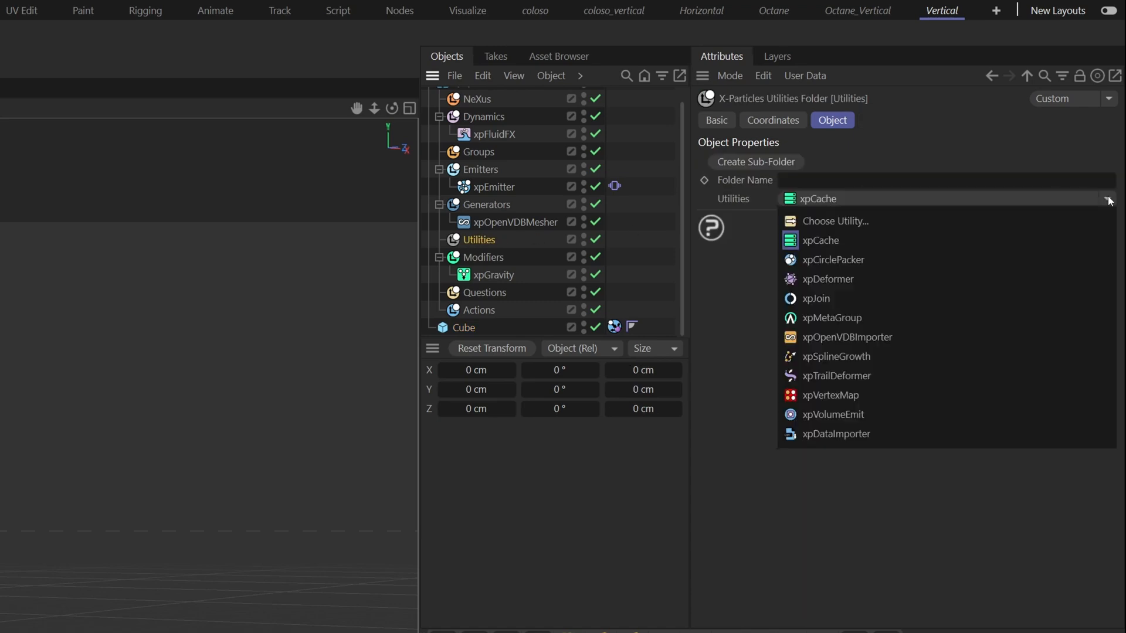
Step: Choose xpCache from the Utilities dropdown to add a cache utility
click(819, 240)
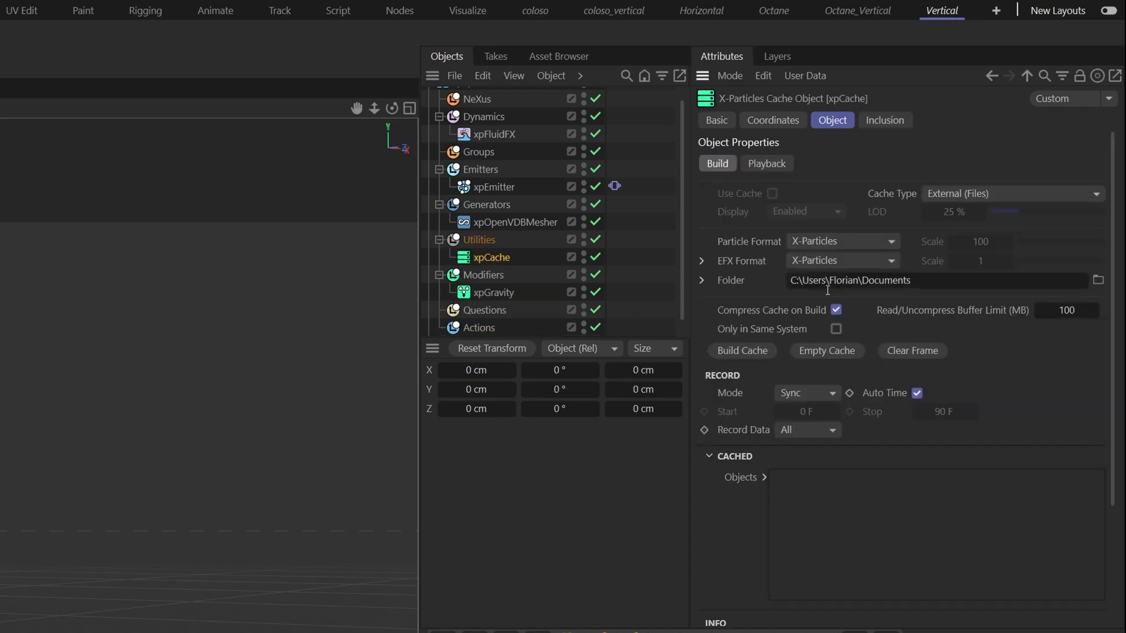